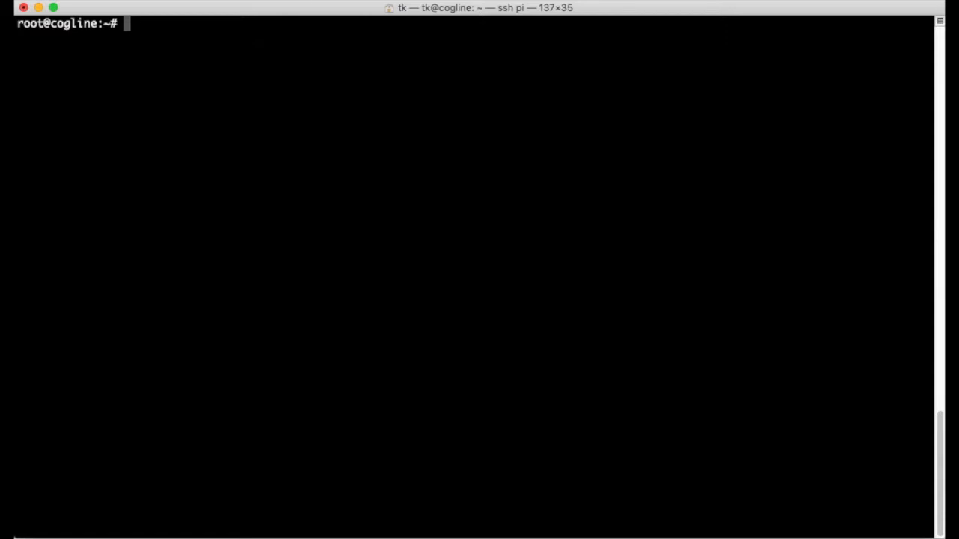
Type the command 'axcall vhf VK7HDM-9' at the root prompt without running it.
text(axc)
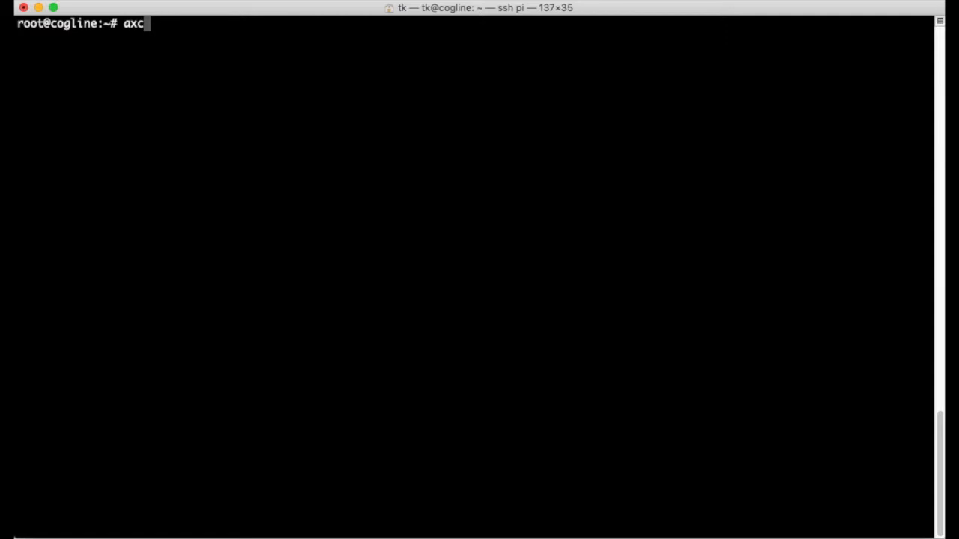
text(all vh)
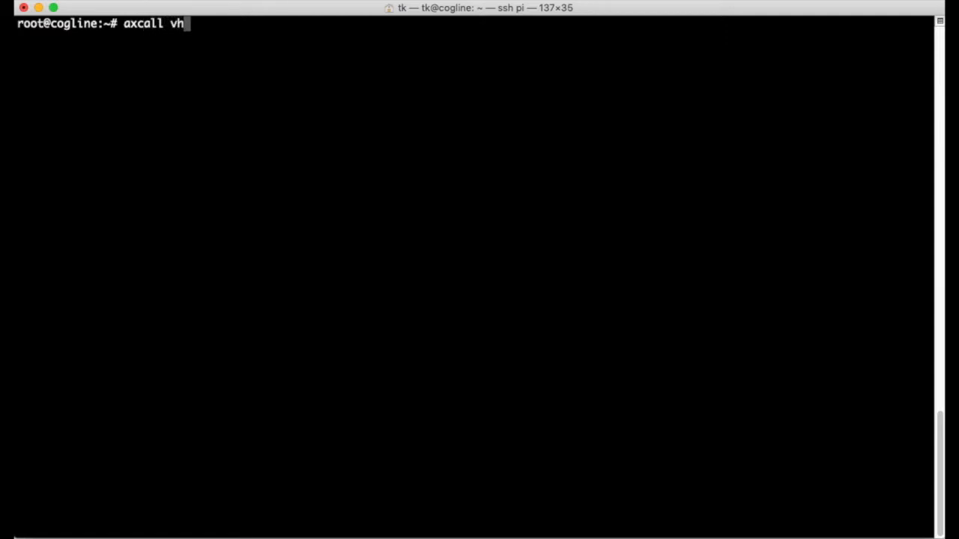
text(f)
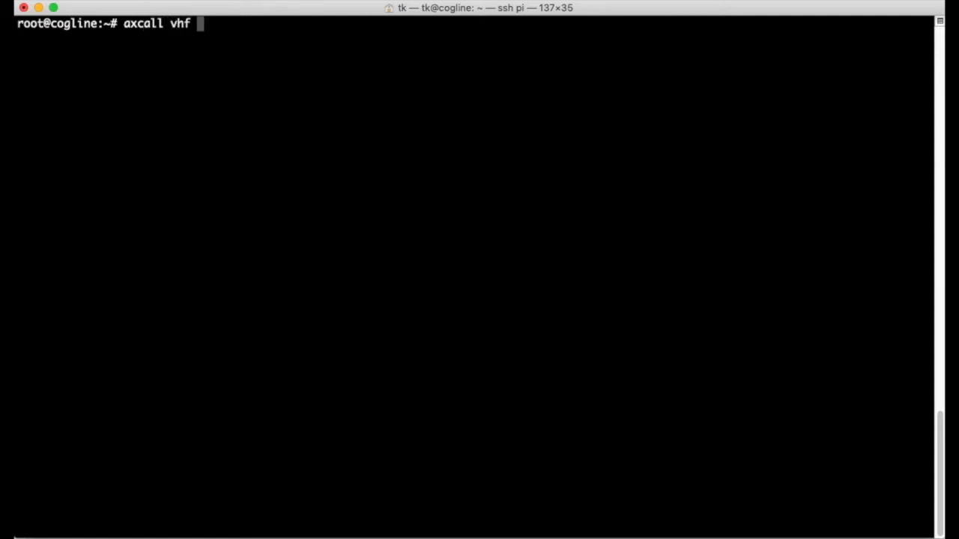
text(VK7HDM-)
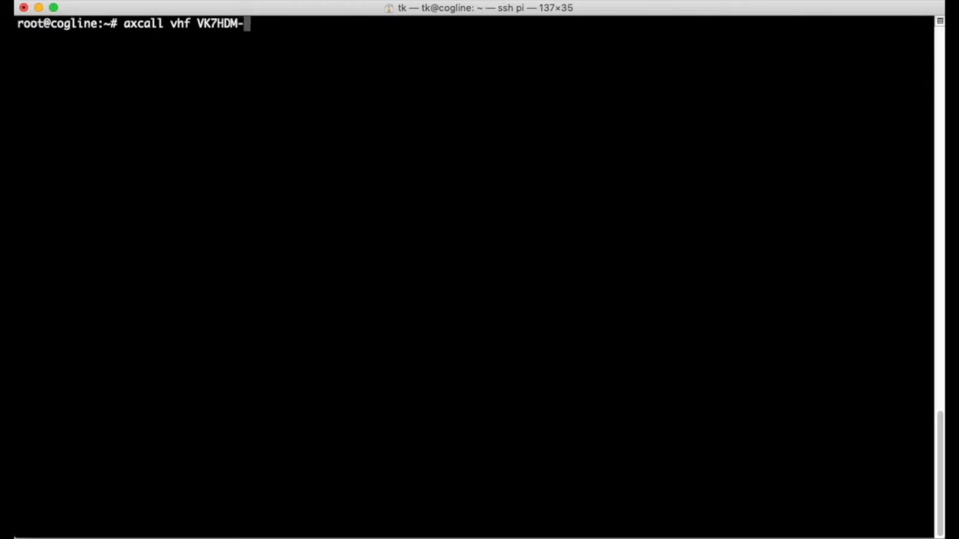
text(9)
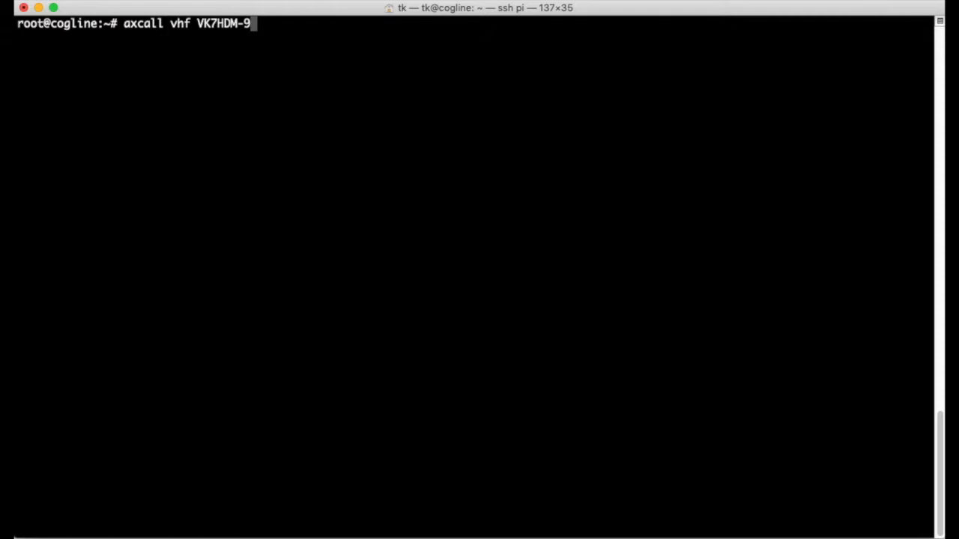
Run axcall to connect to the VK7HDM-9 BBS and reach its welcome banner.
key(Return)
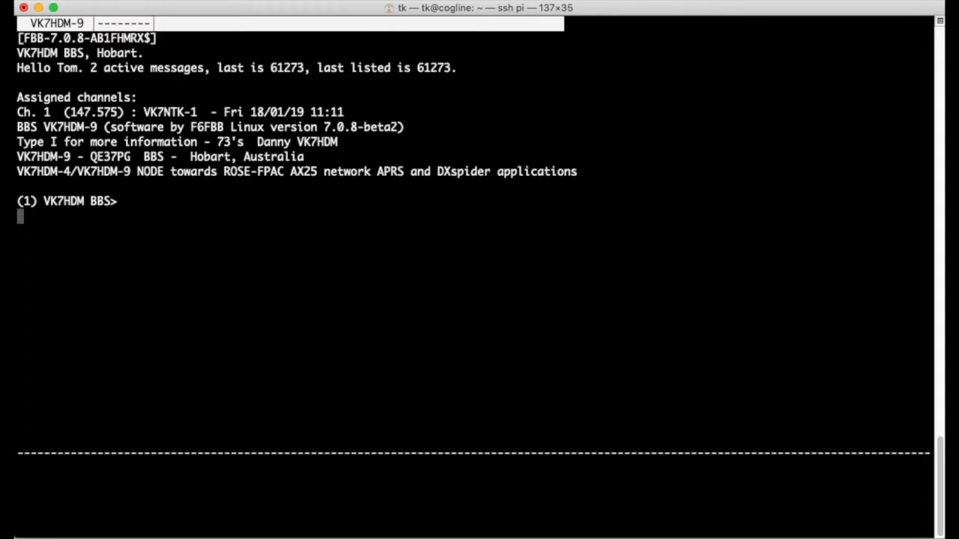
mouse_move(327, 446)
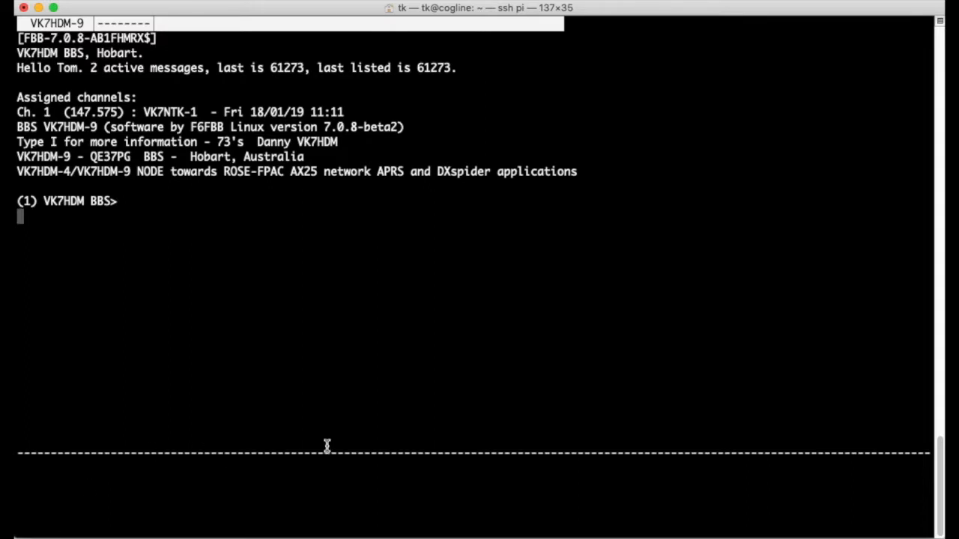
mouse_move(350, 493)
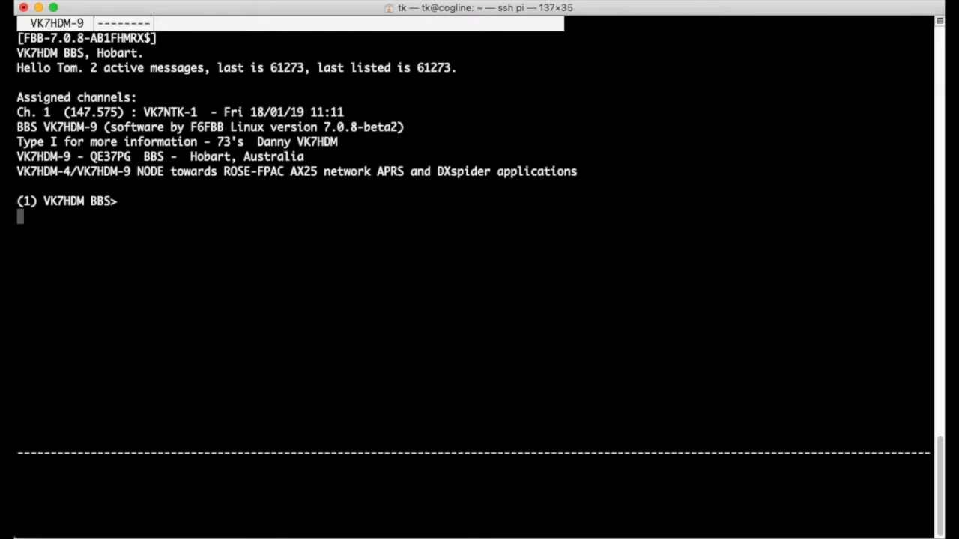
Request the BBS information page with I, then enter B at the prompt.
text(I)
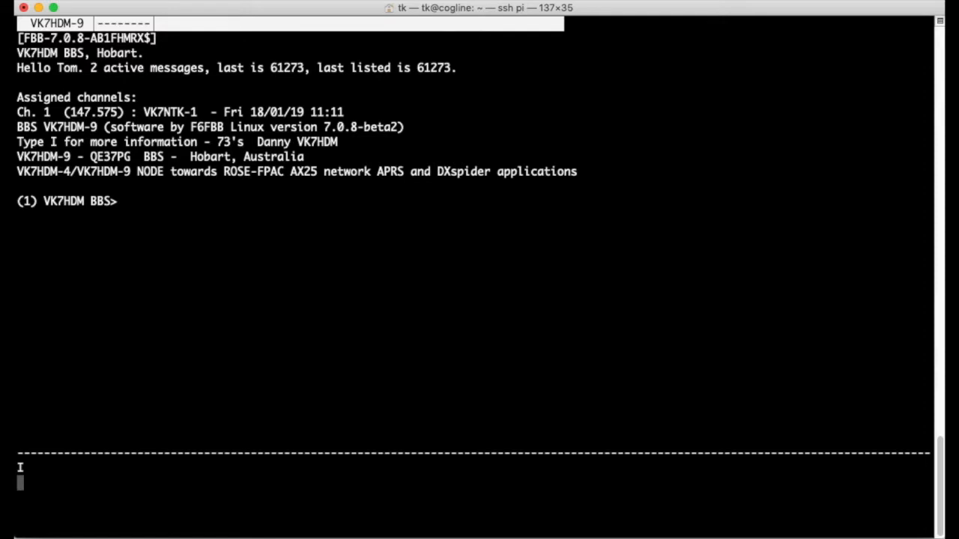
key(Return)
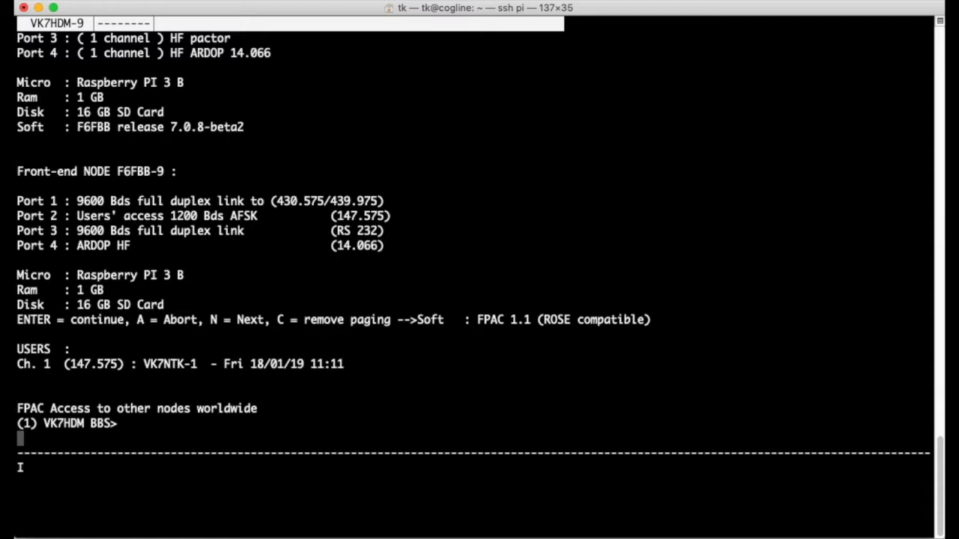
text(B)
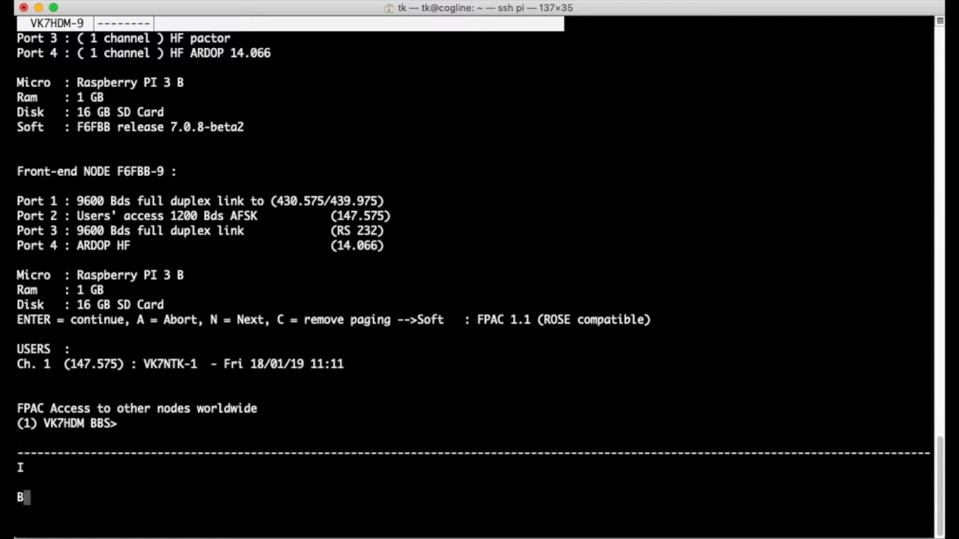
key(enter)
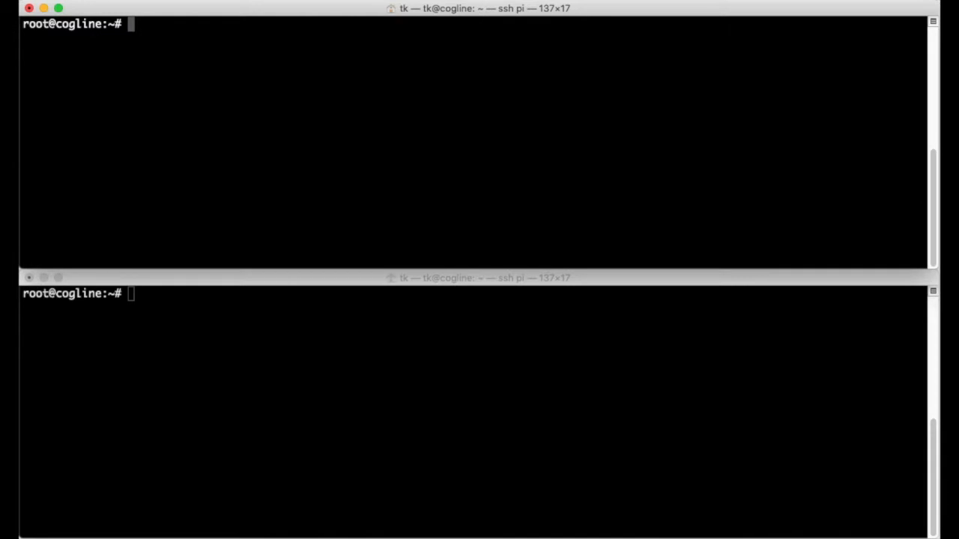
Start 'axlisten -t -a -c' monitoring in the top pane and begin an axcall below.
text(axlis)
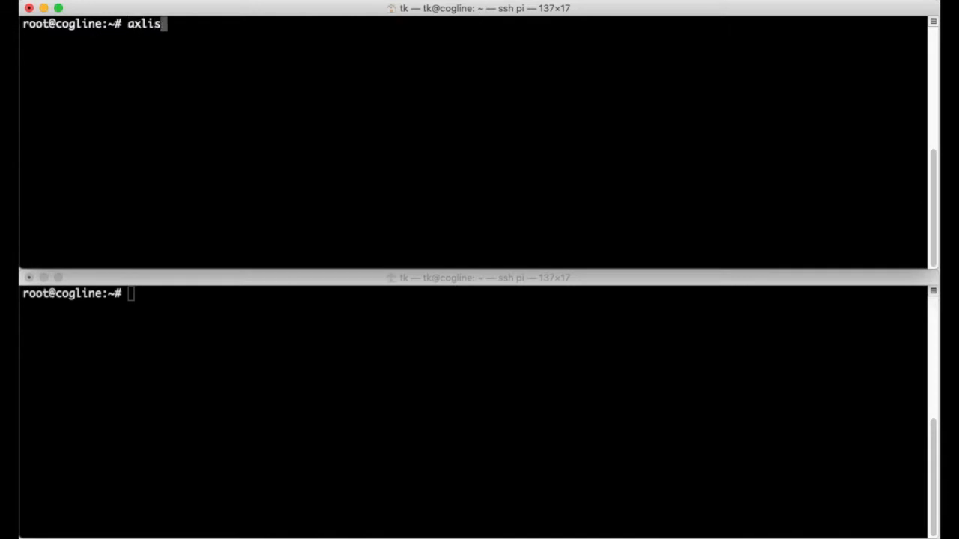
text(ten -t -a -c)
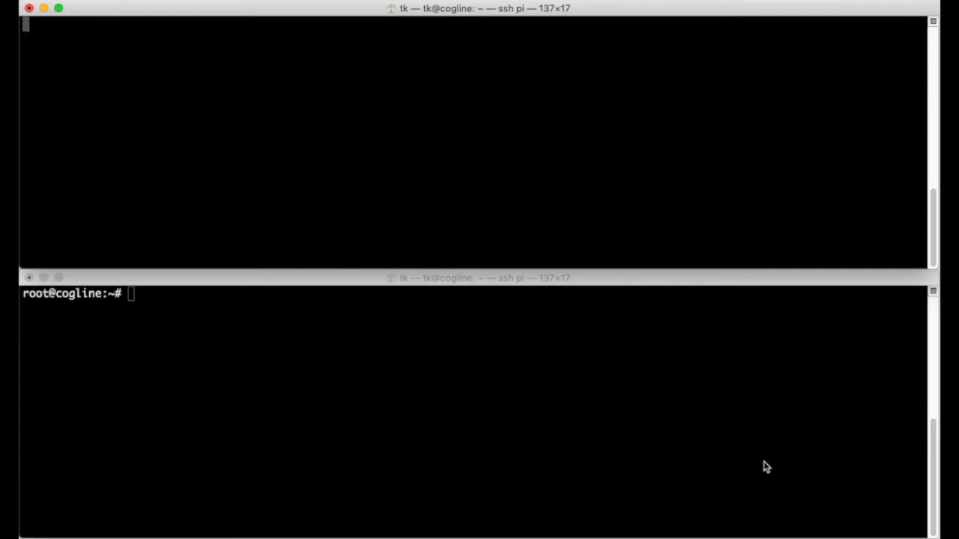
text(axcal)
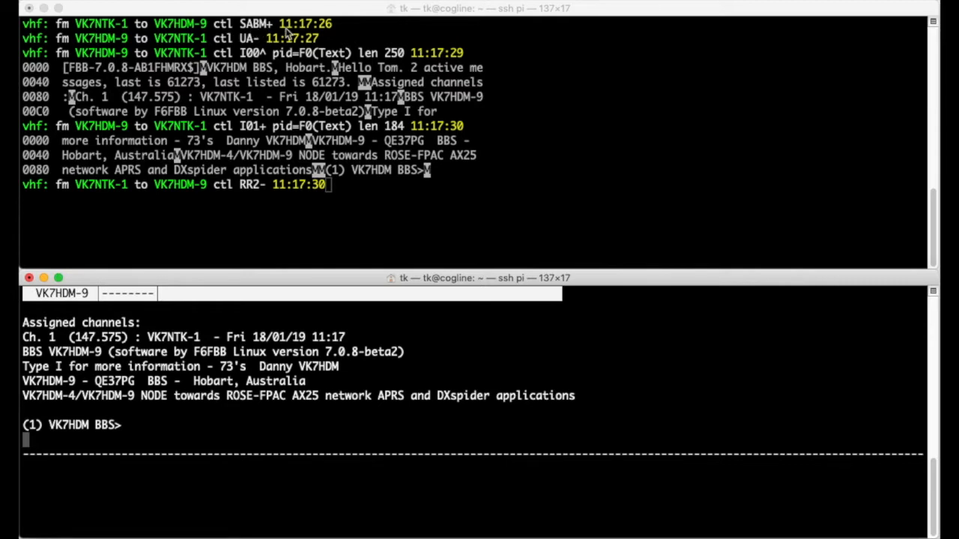
mouse_move(312, 46)
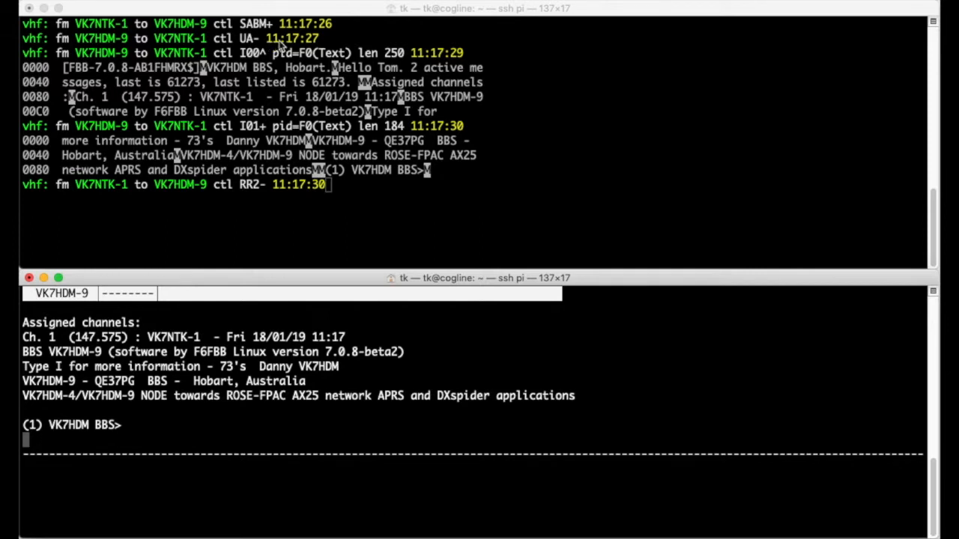
mouse_move(557, 135)
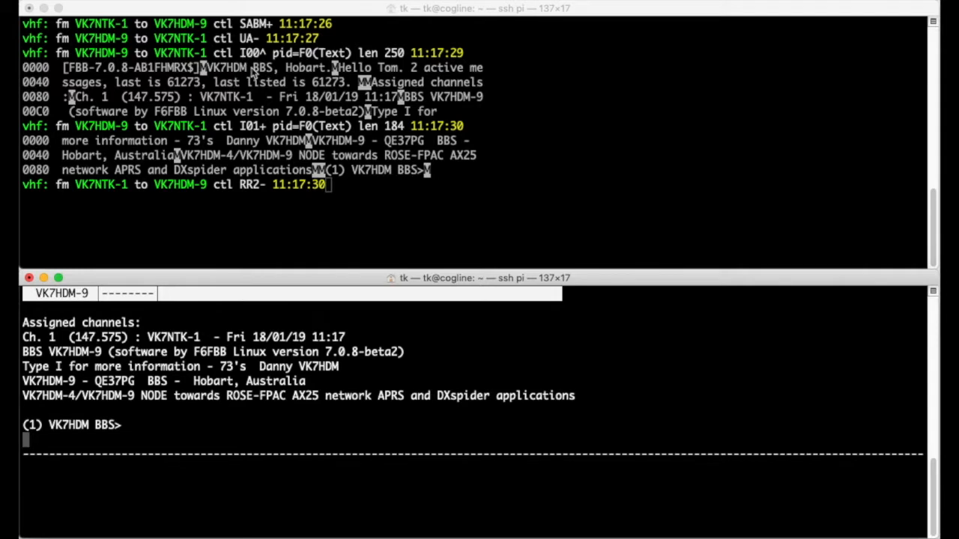
mouse_move(268, 135)
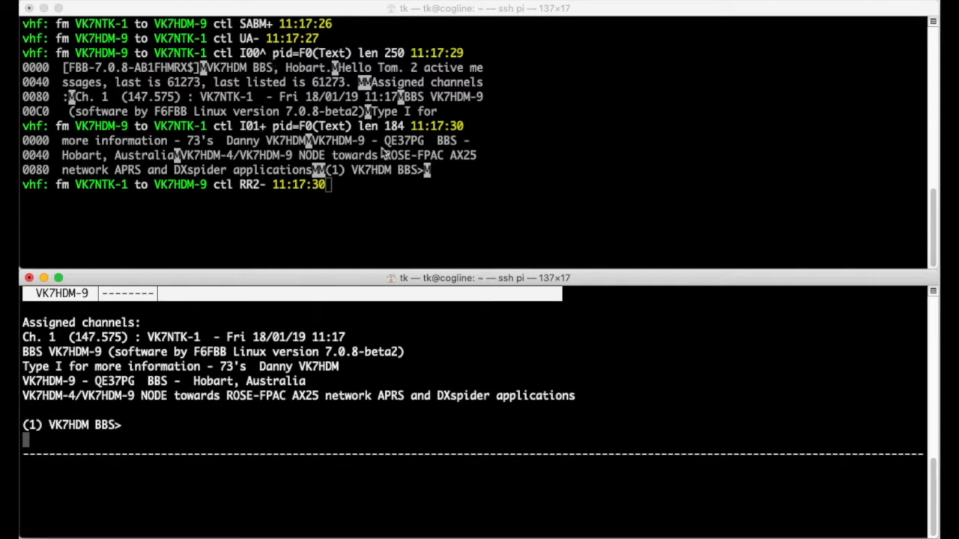
mouse_move(261, 194)
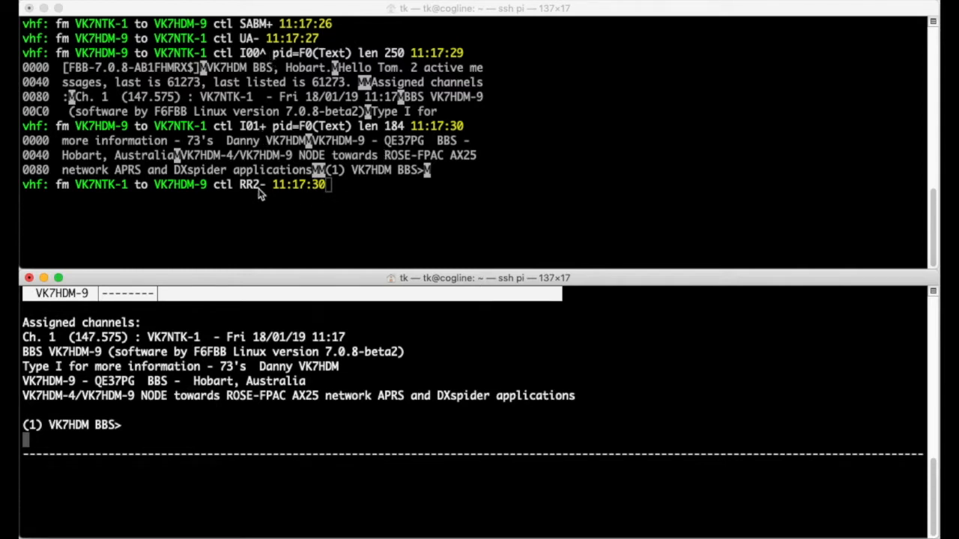
mouse_move(354, 218)
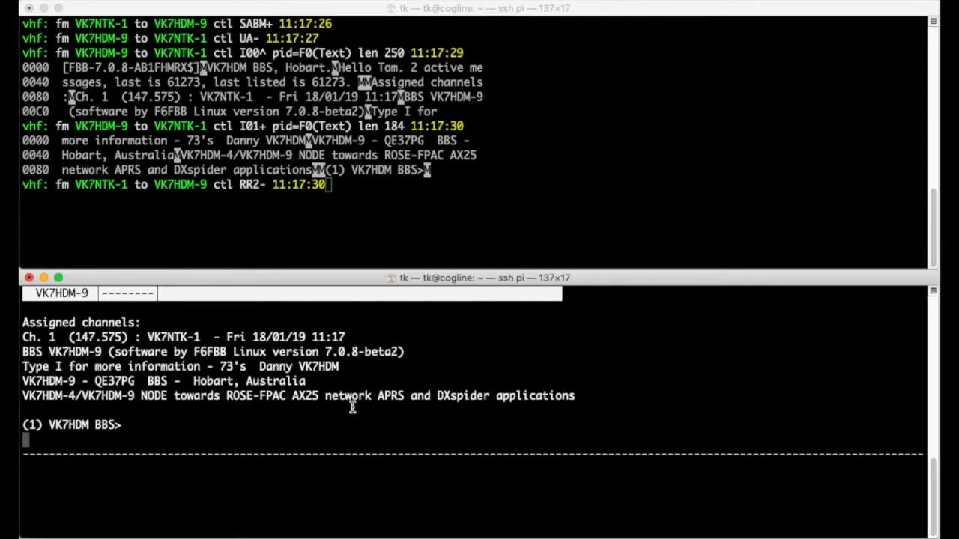
mouse_move(496, 424)
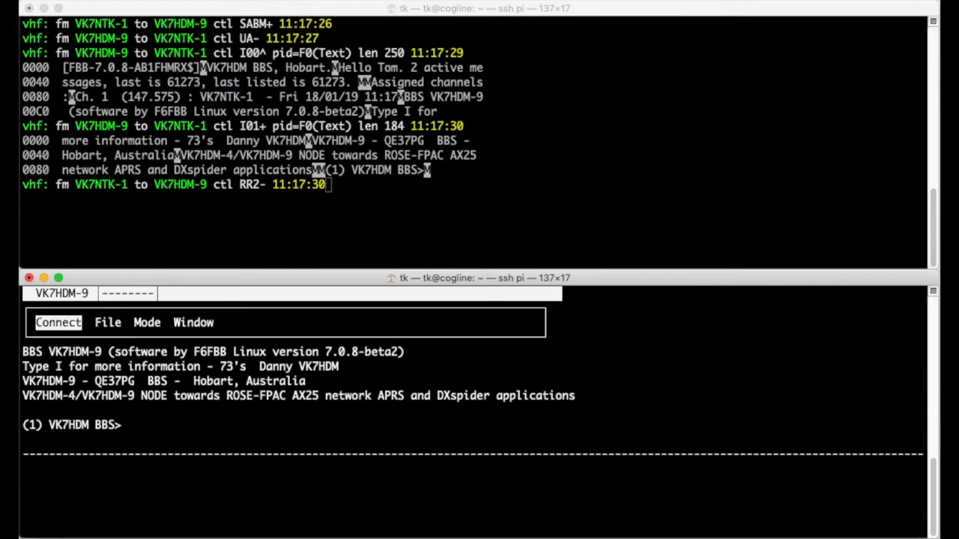
Expand the axcall Connect menu showing Reconnect and Exit for the BBS session.
click(58, 322)
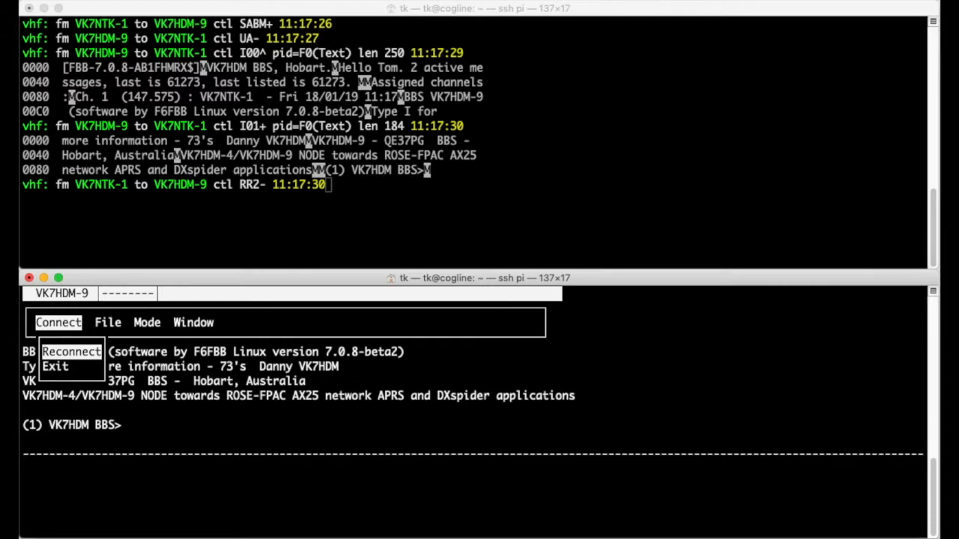
mouse_move(55, 366)
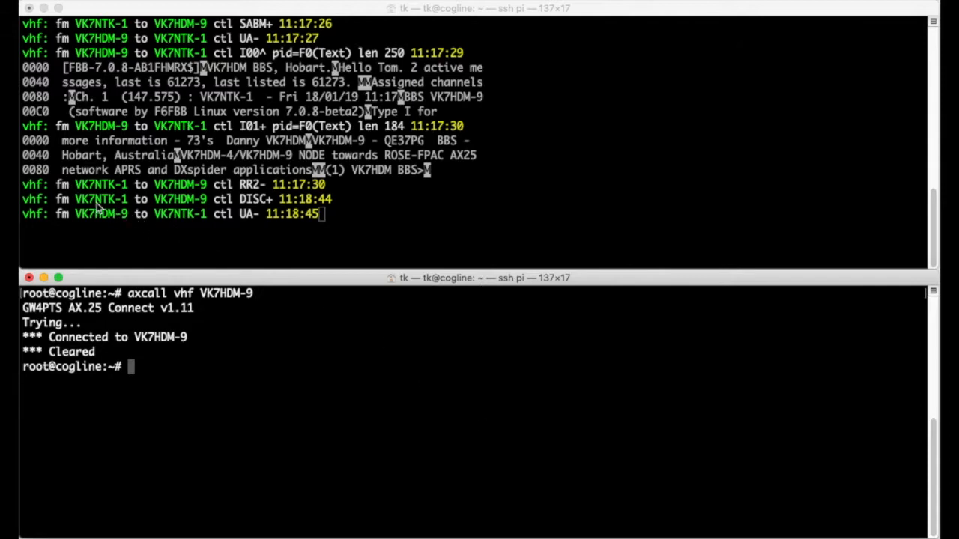
mouse_move(275, 208)
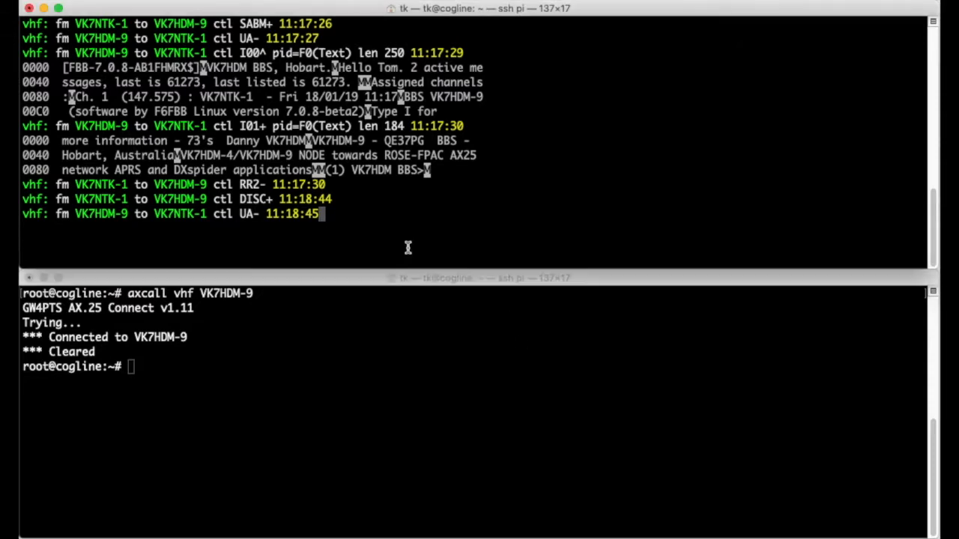
Begin the netstat command to list active AX.25 sockets.
text(netstat -a -A ax25)
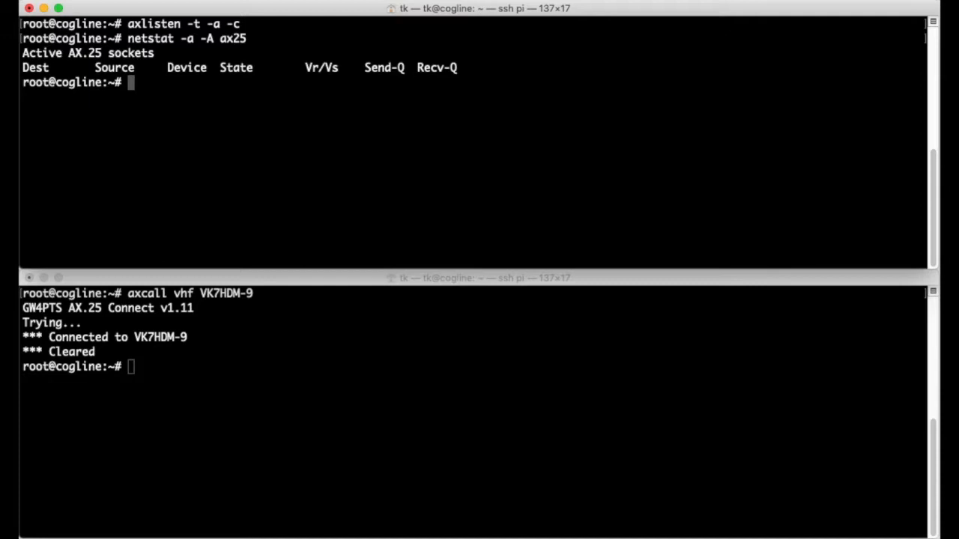
mouse_move(421, 391)
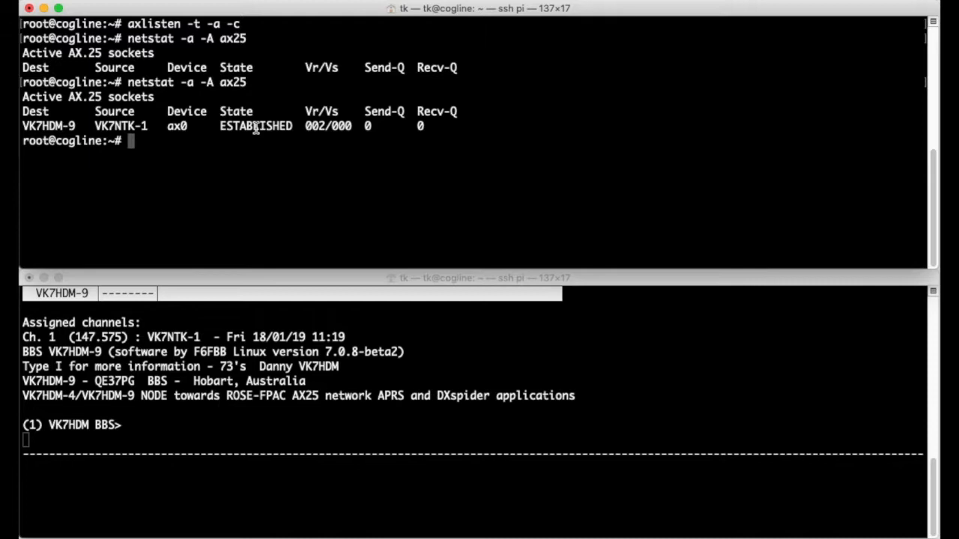
mouse_move(295, 168)
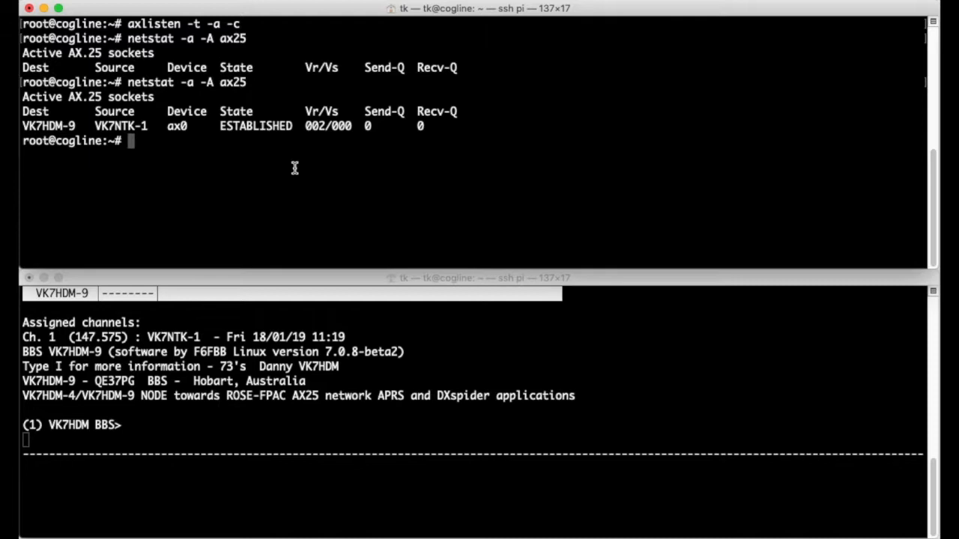
mouse_move(396, 243)
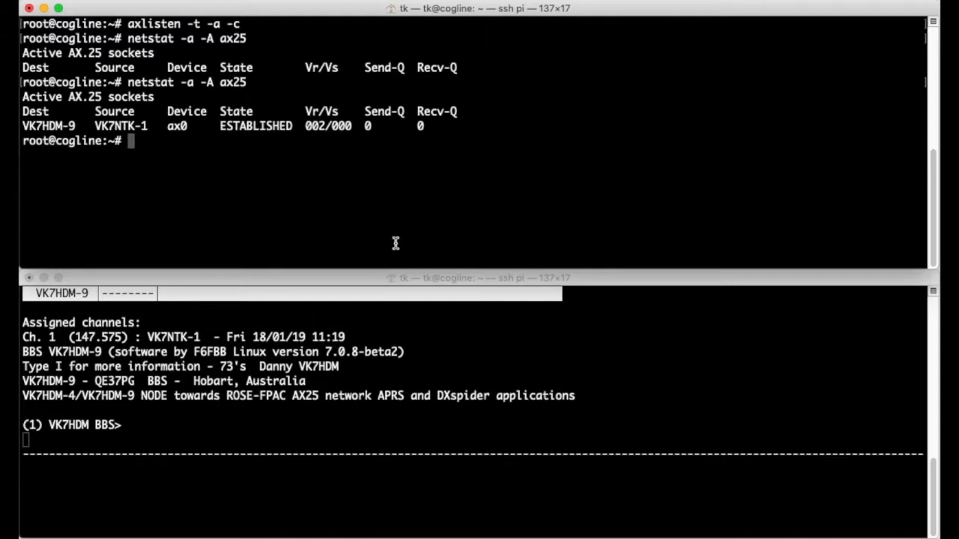
mouse_move(526, 203)
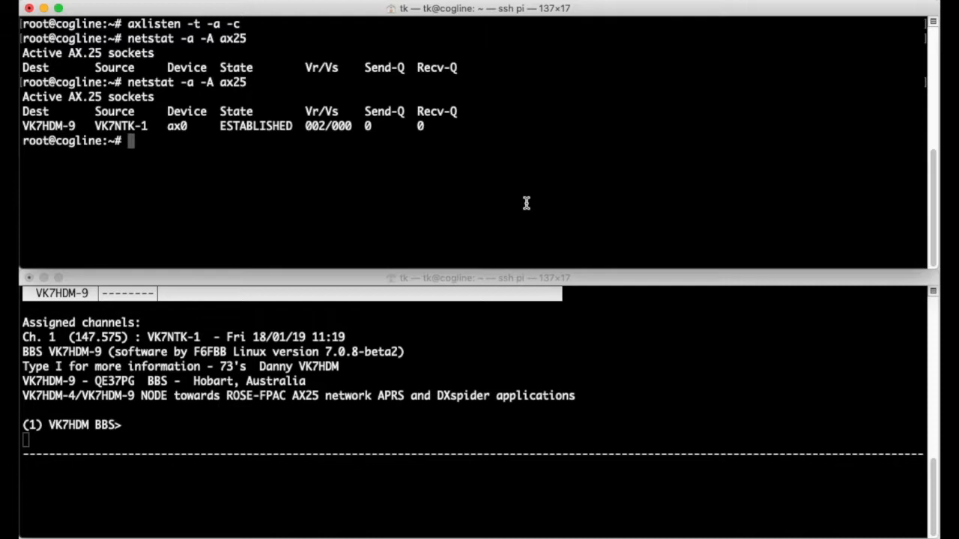
Kill the link with 'axctl vhf VK7HDM-9 VK7NTK-1 kill', then move to the other shell.
text(axctl vhf VK)
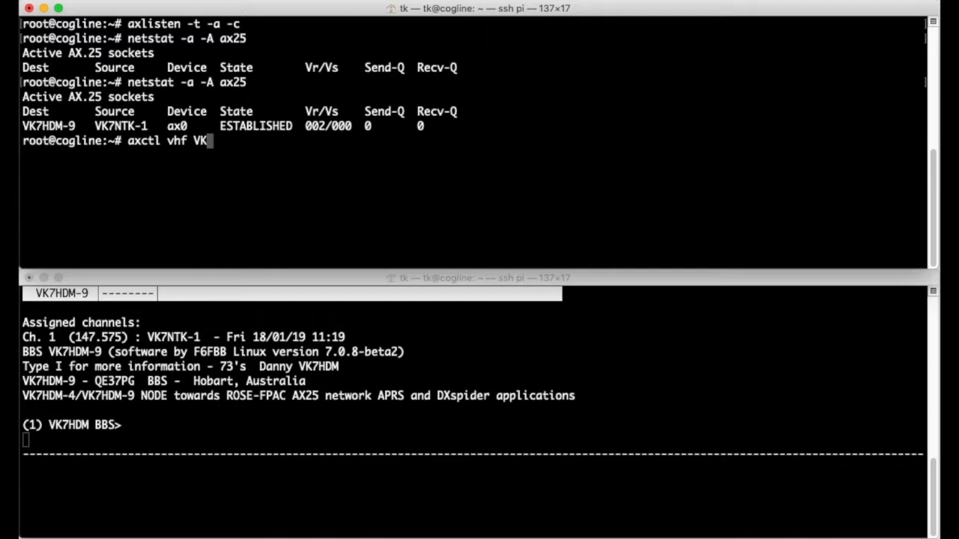
text(HDM-9)
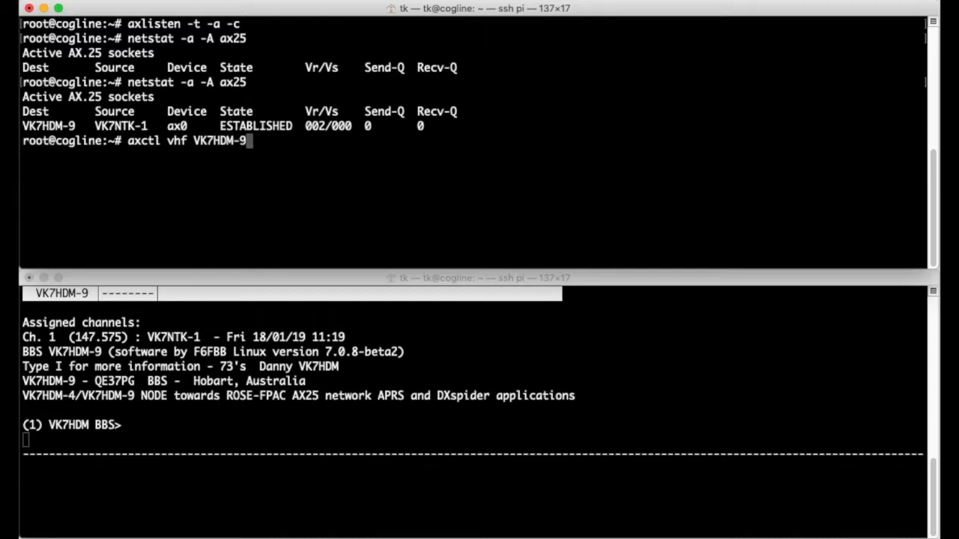
text(V)
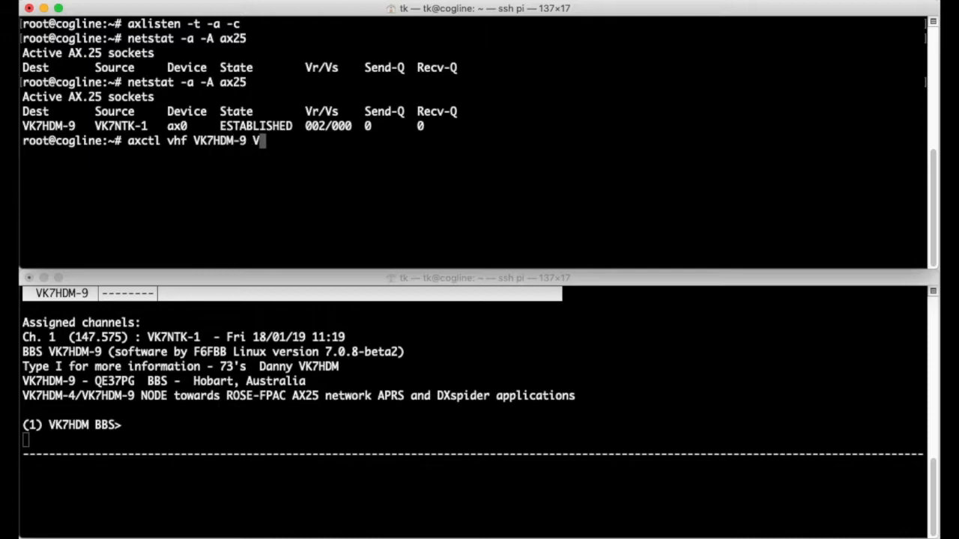
text(K7NTK-1)
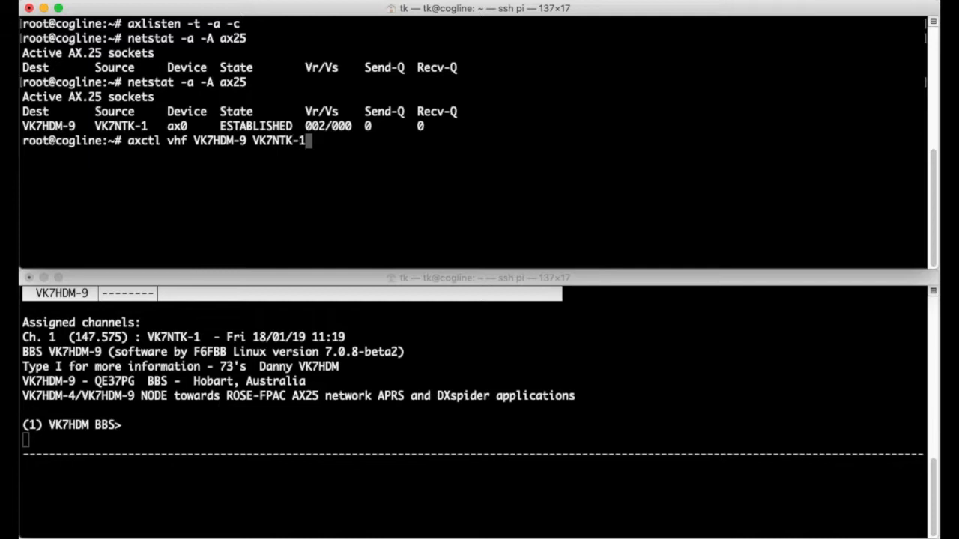
text(kill)
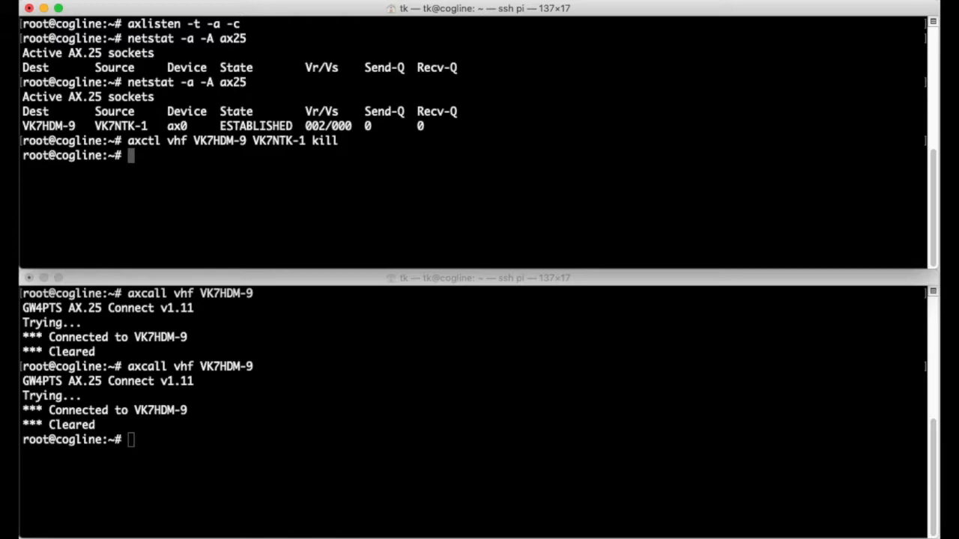
mouse_move(500, 346)
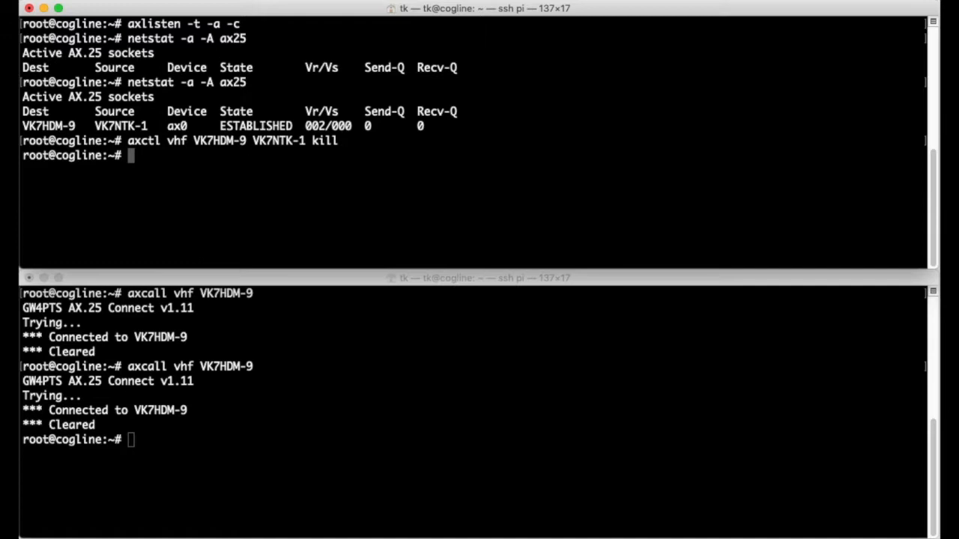
mouse_move(535, 183)
text(netstat -a -A ax25)
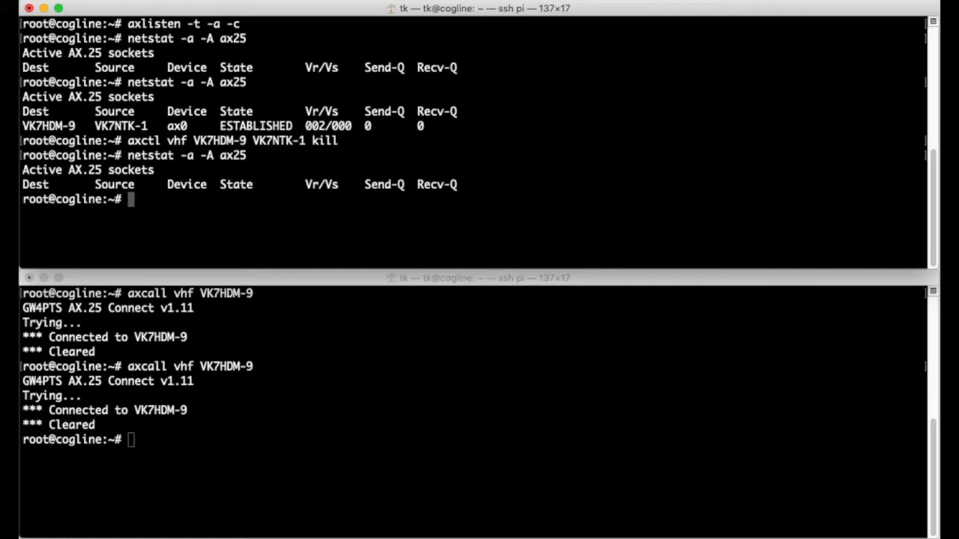
click(316, 390)
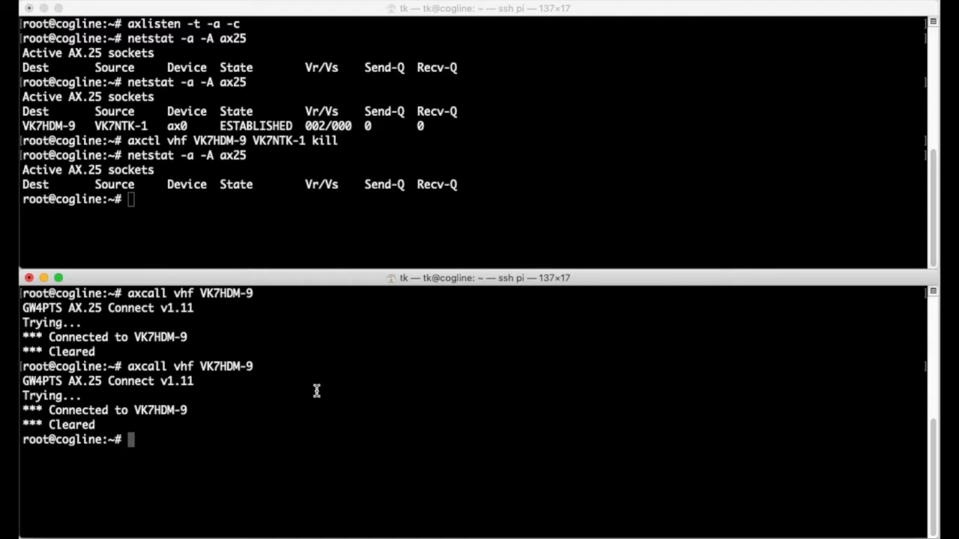
text(axcall vhf VK7HDM-9)
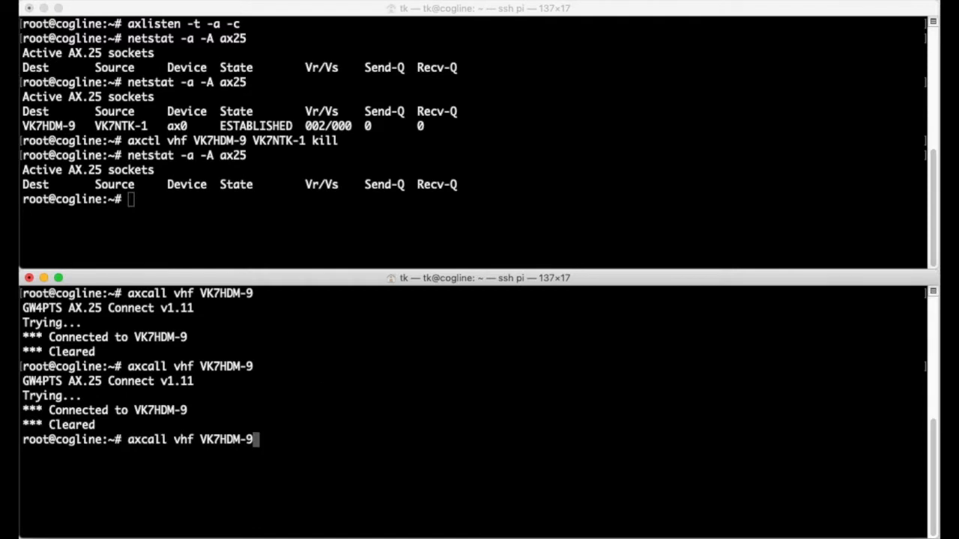
text(VK7)
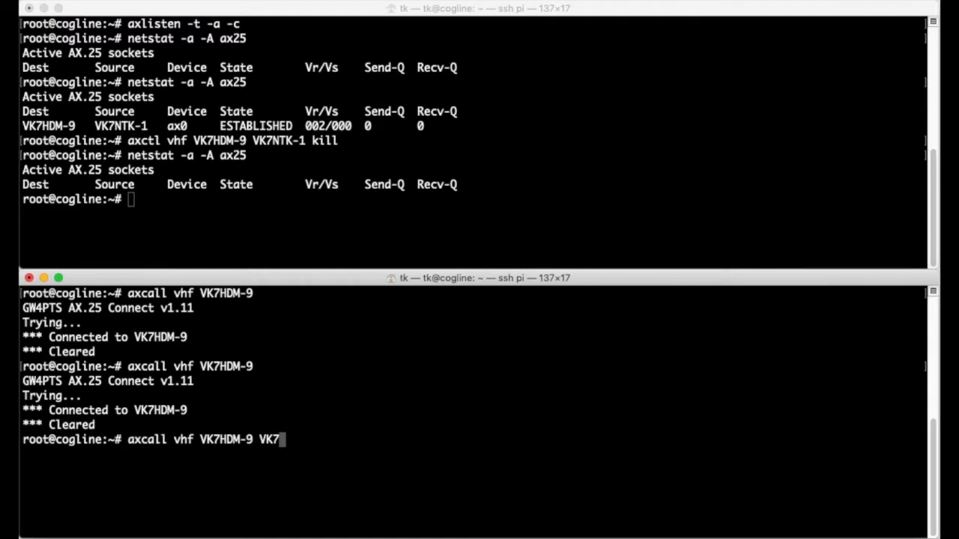
text(RAD)
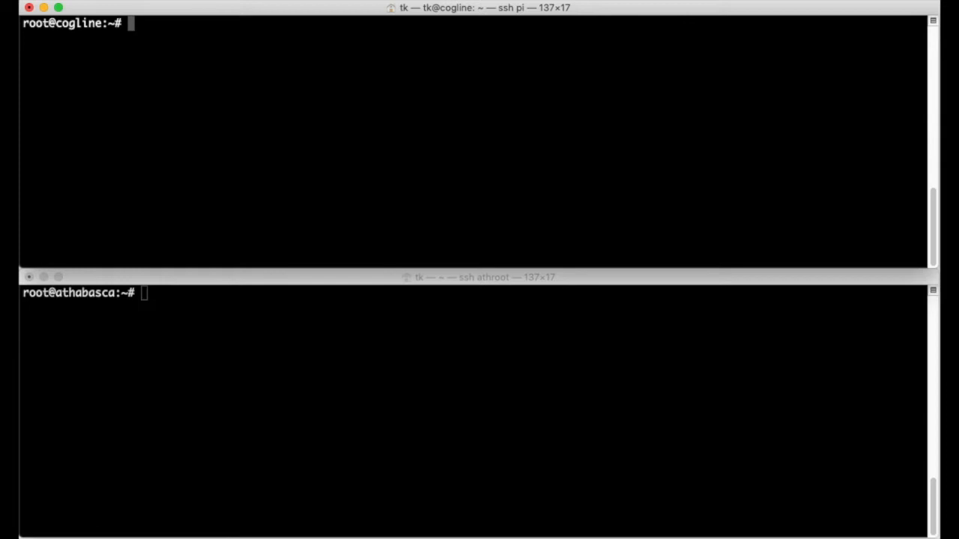
View /etc/ax25/ax25d.conf in less, highlight the guest user entry, then quit.
text(less /etc)
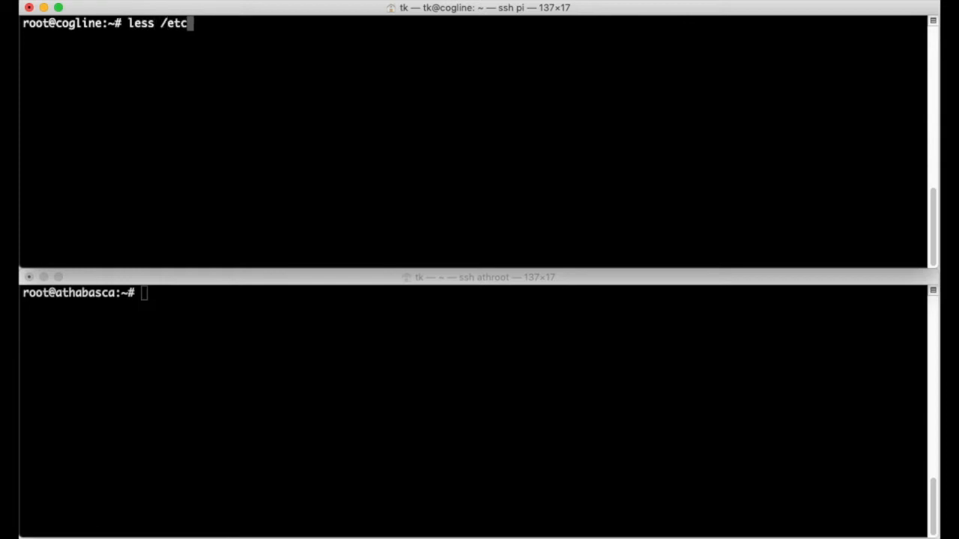
text(/ax25/ax25)
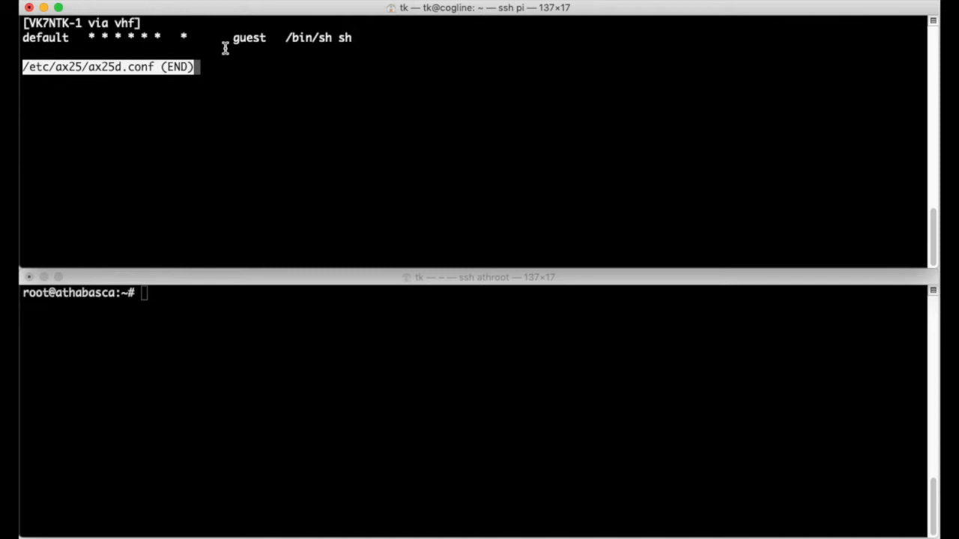
double_click(249, 37)
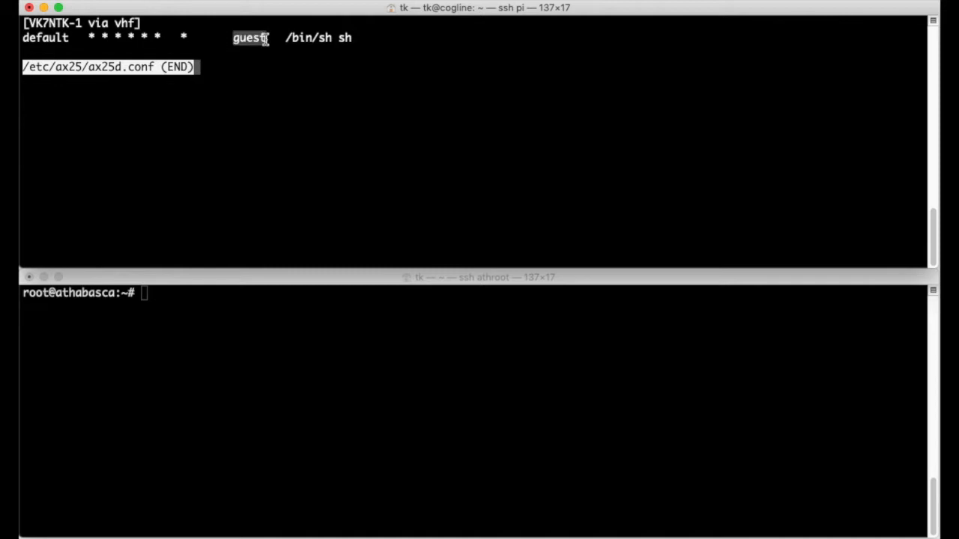
mouse_move(287, 122)
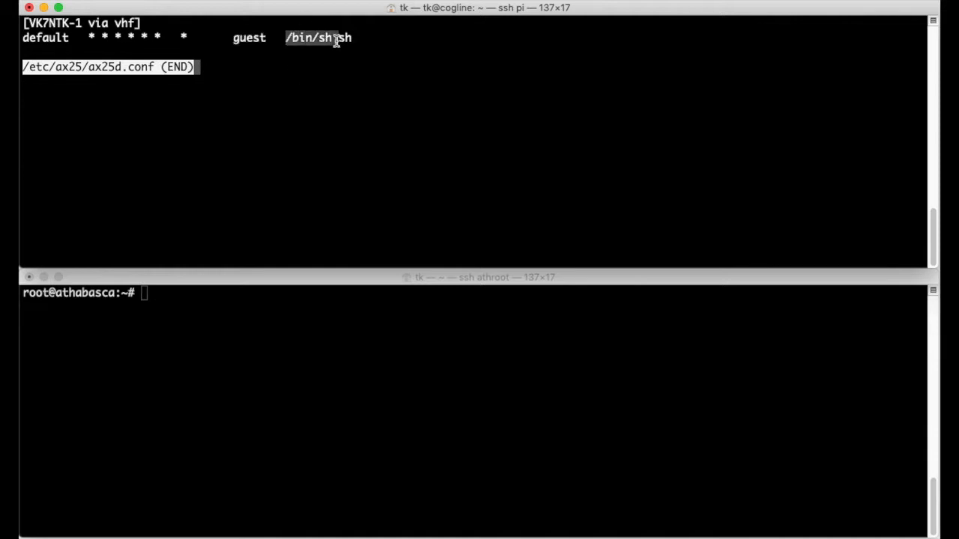
mouse_move(357, 110)
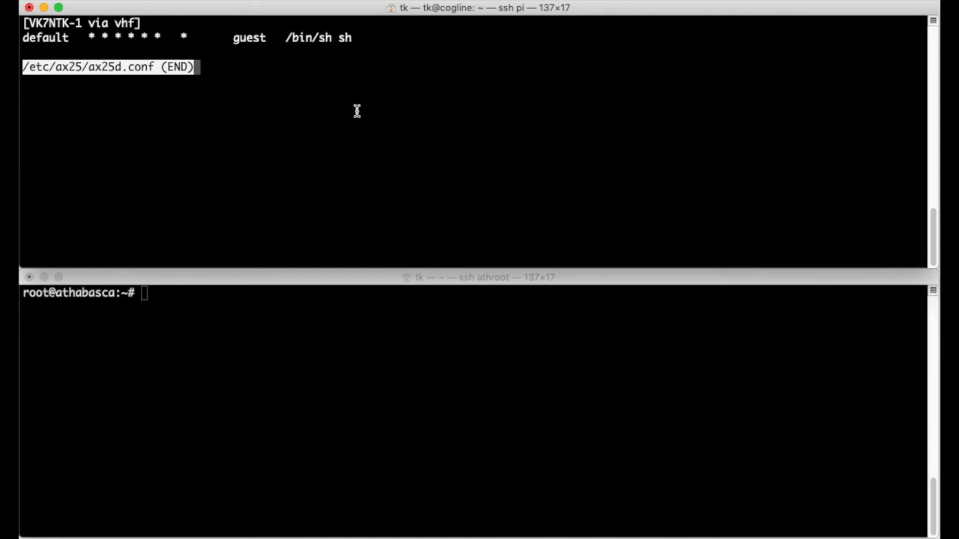
mouse_move(339, 38)
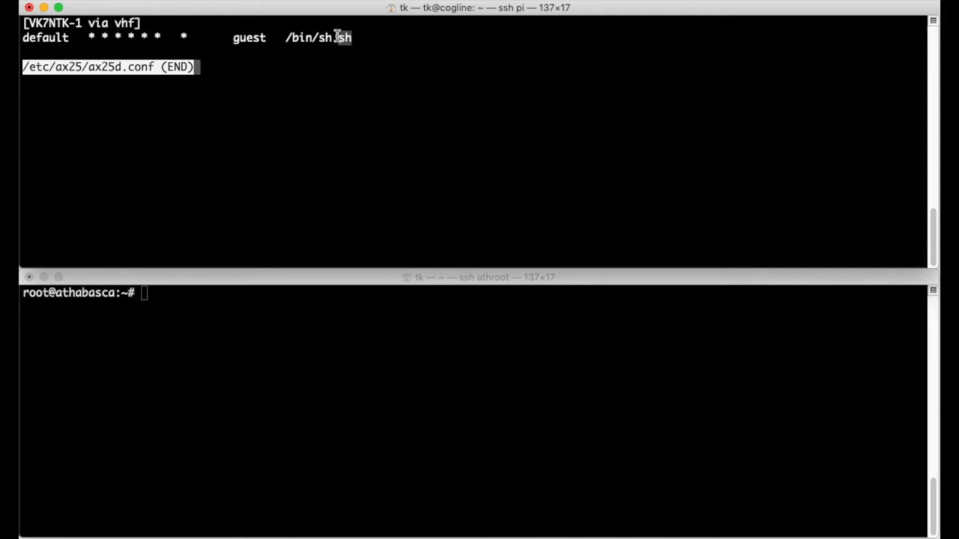
mouse_move(464, 37)
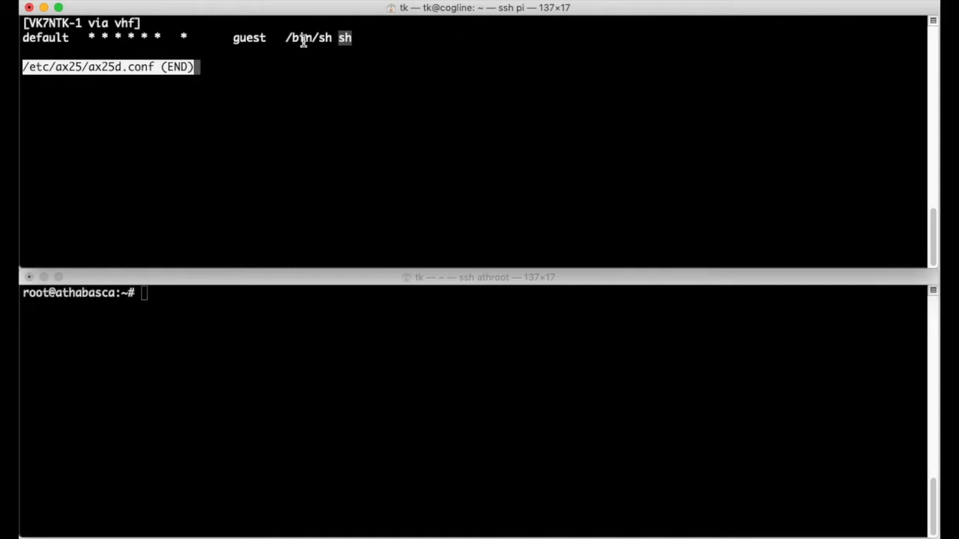
mouse_move(421, 42)
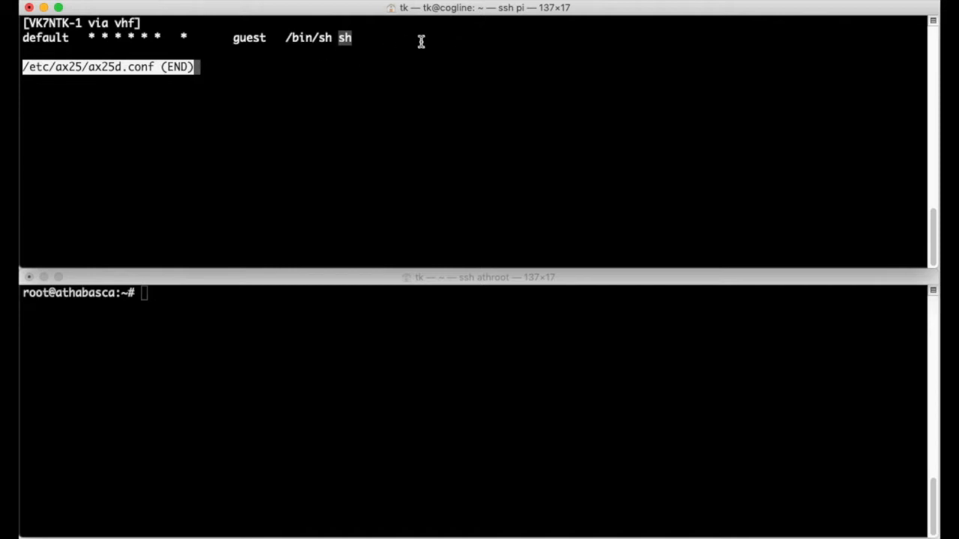
mouse_move(353, 43)
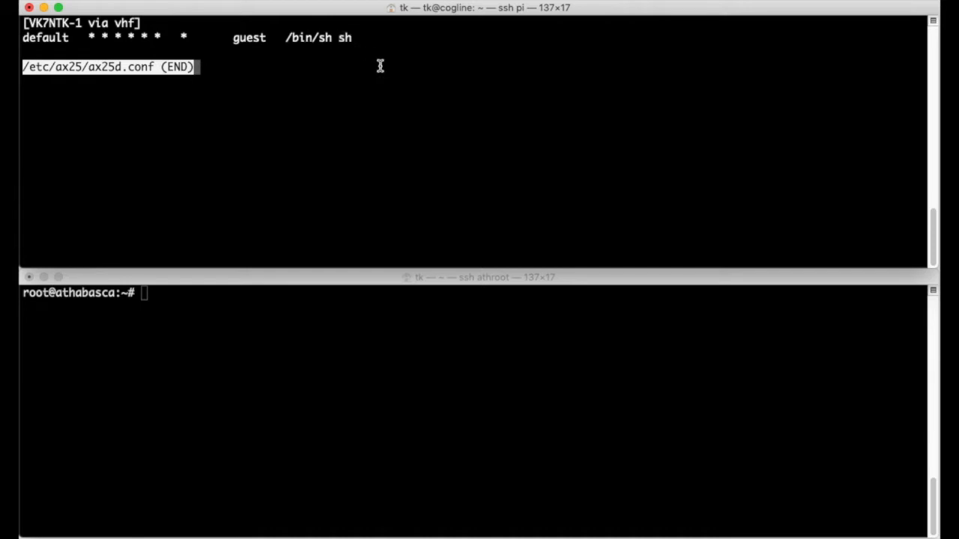
key(q)
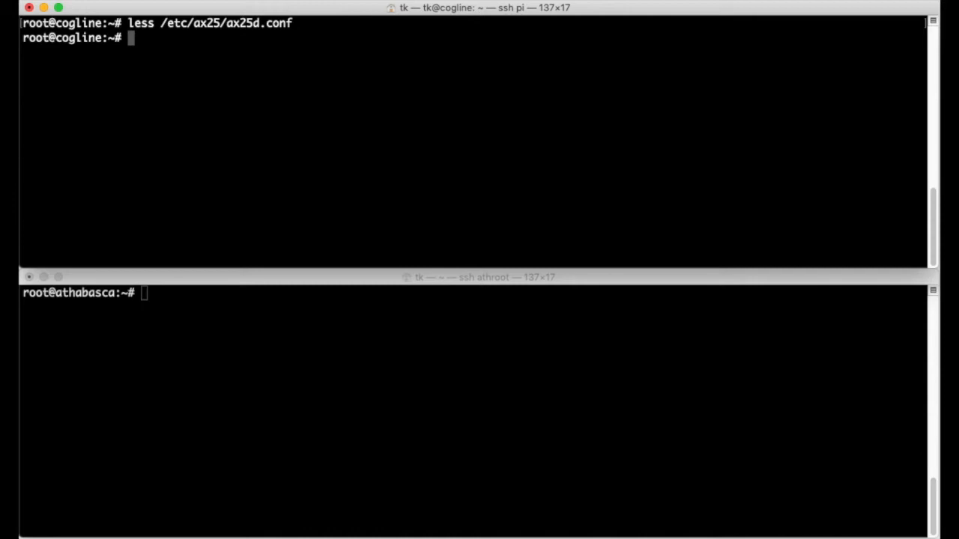
Launch ax25d on cogline, then start typing an 'ax' command in the athabasca shell.
text(ax25d)
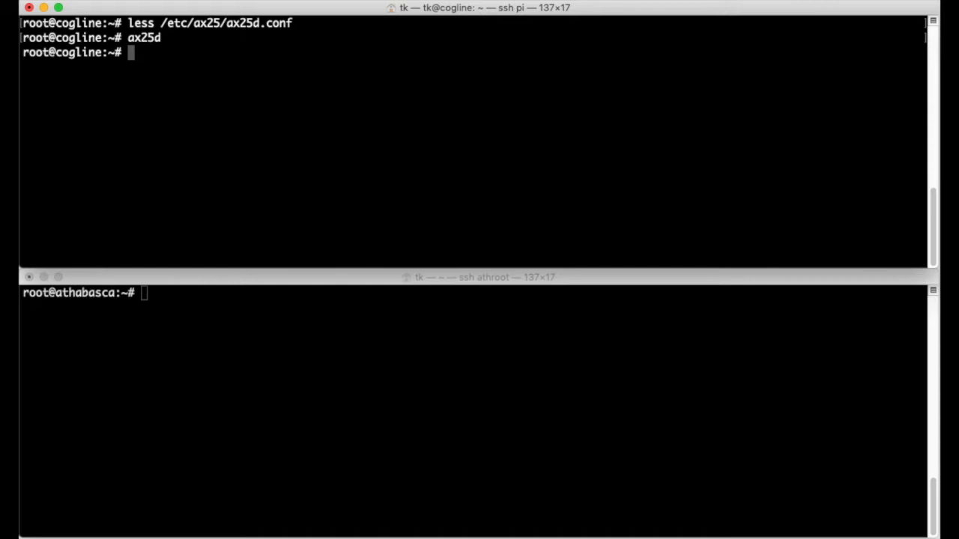
click(414, 342)
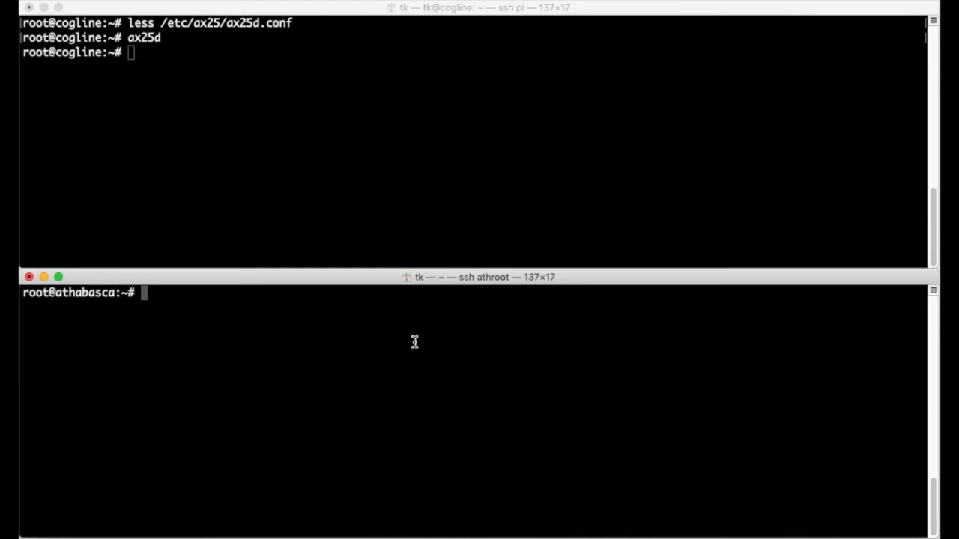
mouse_move(333, 382)
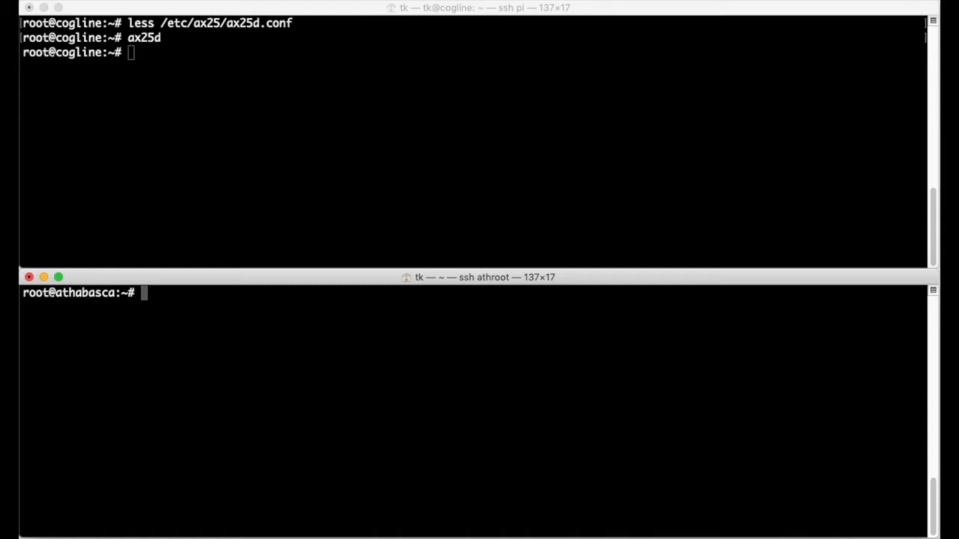
text(ax)
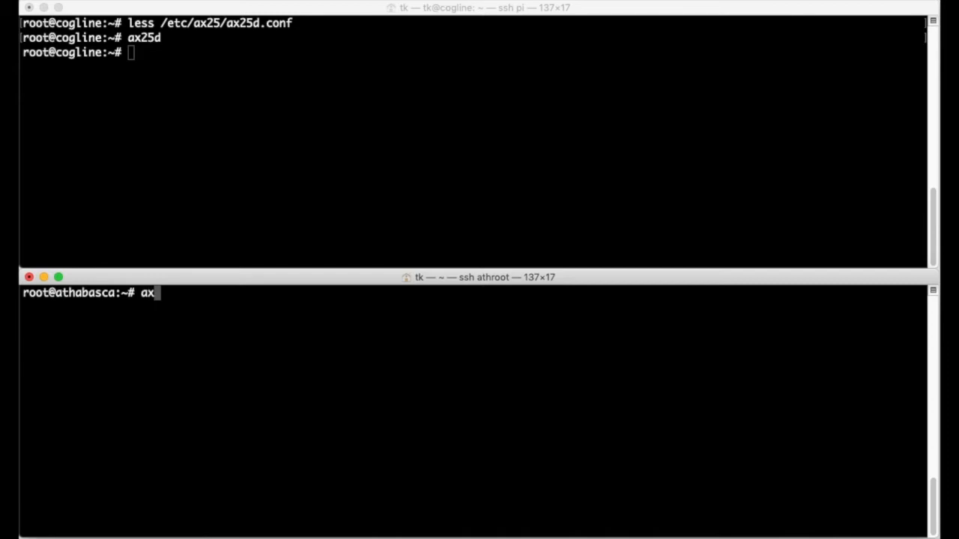
Run ax25_call vhf VK7NTK-2 VK7NTK-1 to reach the guest shell.
text(25_call)
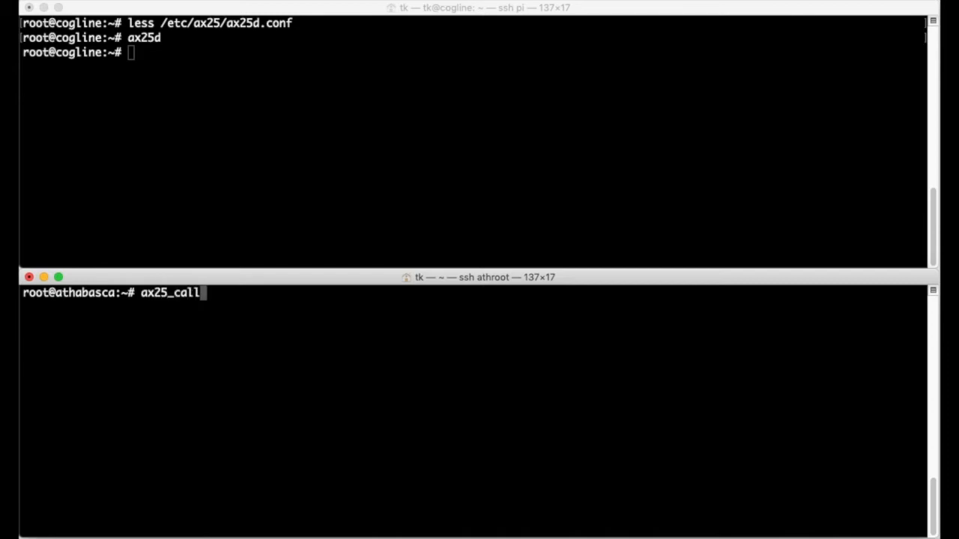
text(vhf V)
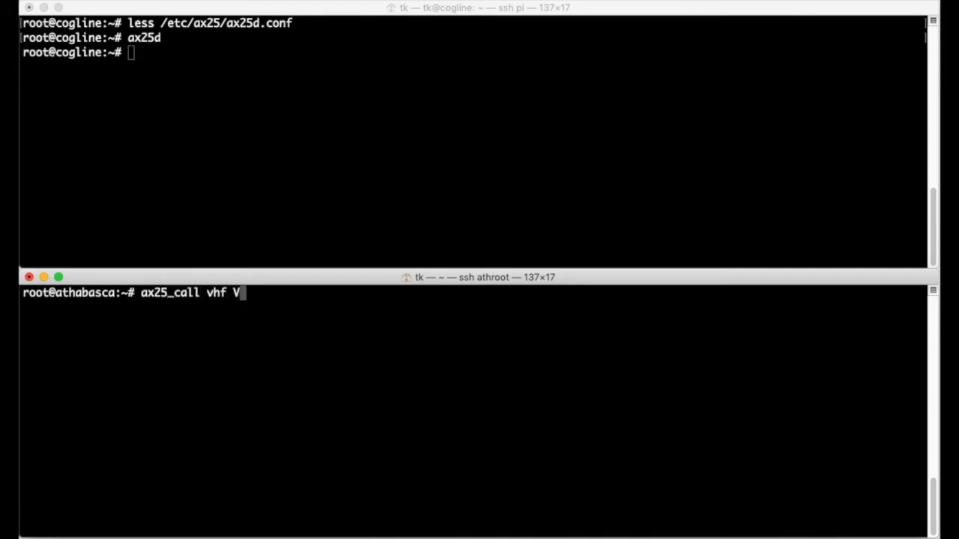
text(K7NT)
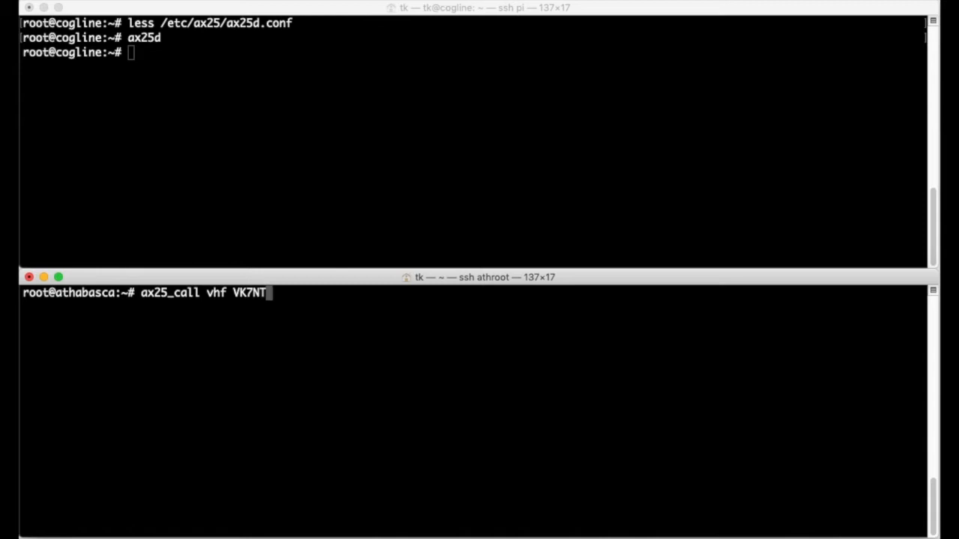
text(K-)
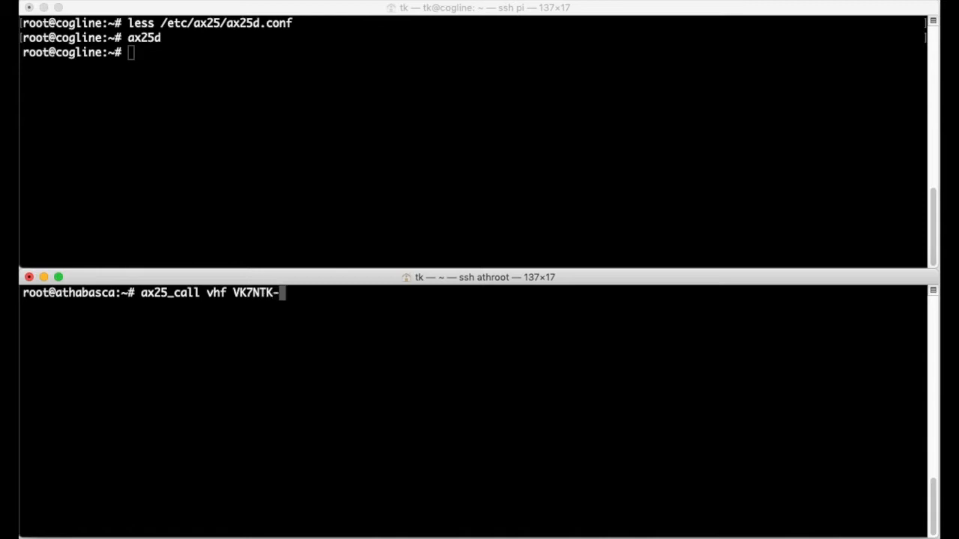
text(2 VK7)
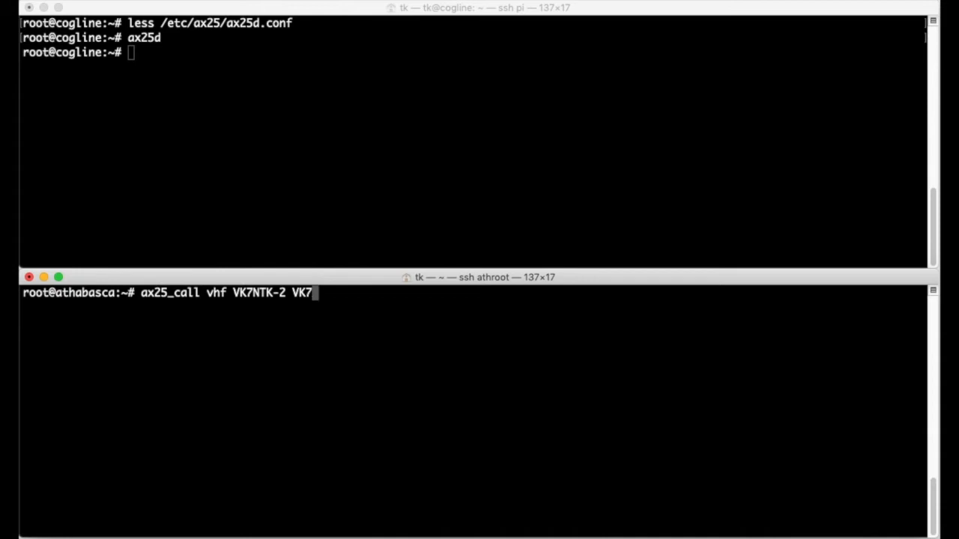
text(NTK-1)
text(id)
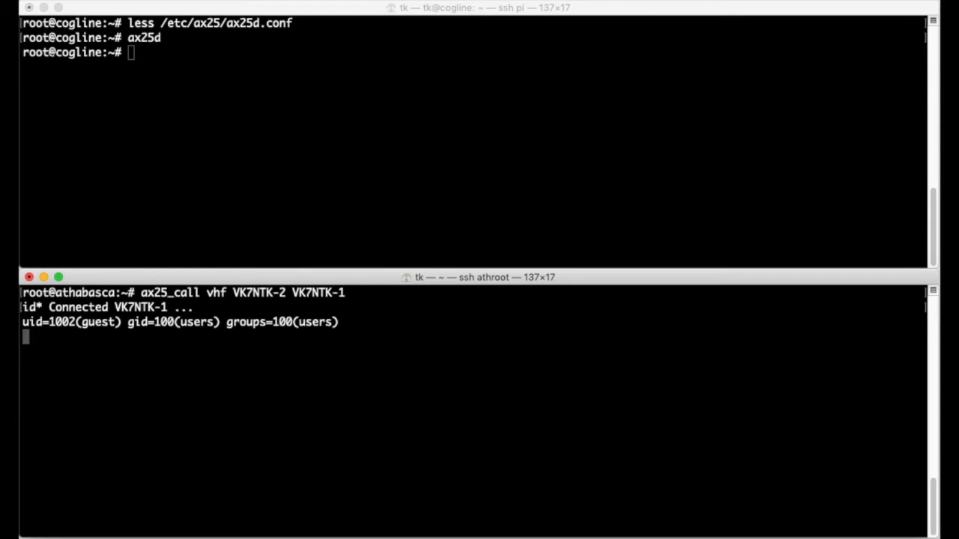
Run whoami, uname and uname -a remotely, then exit back to athabasca.
text(whoami)
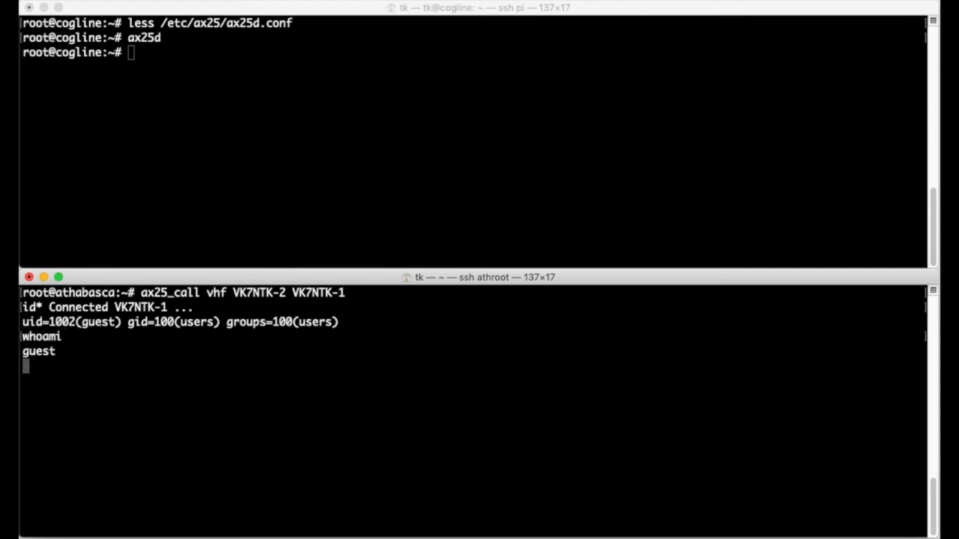
text(uname)
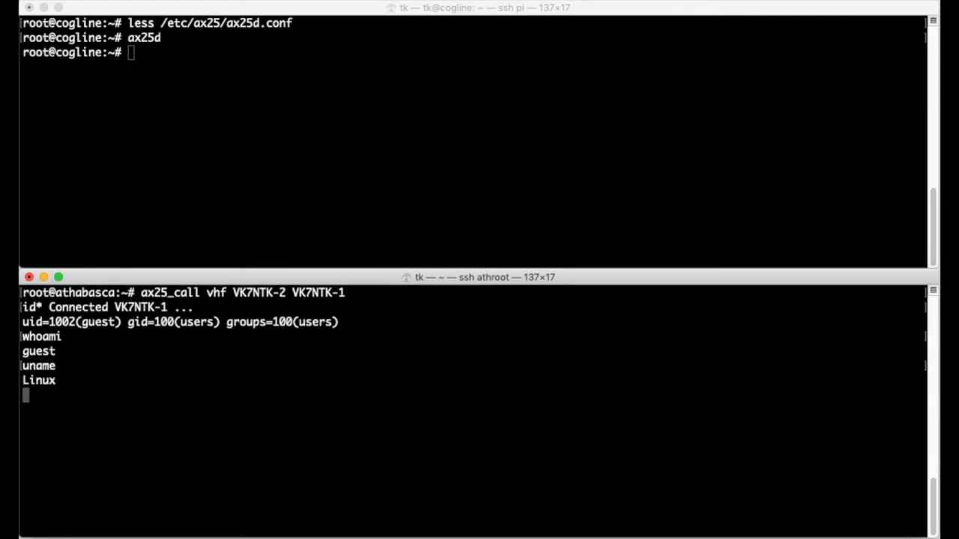
text(uname -a)
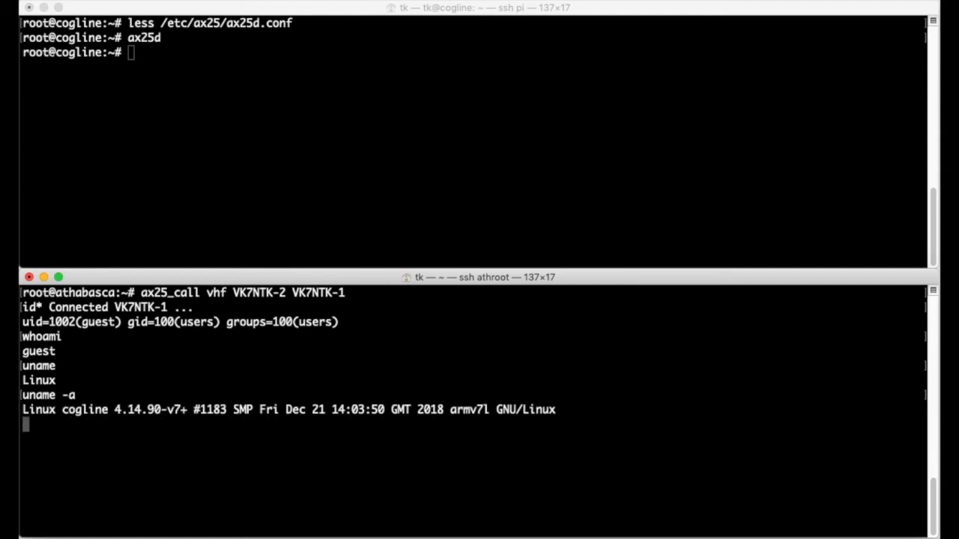
text(exi)
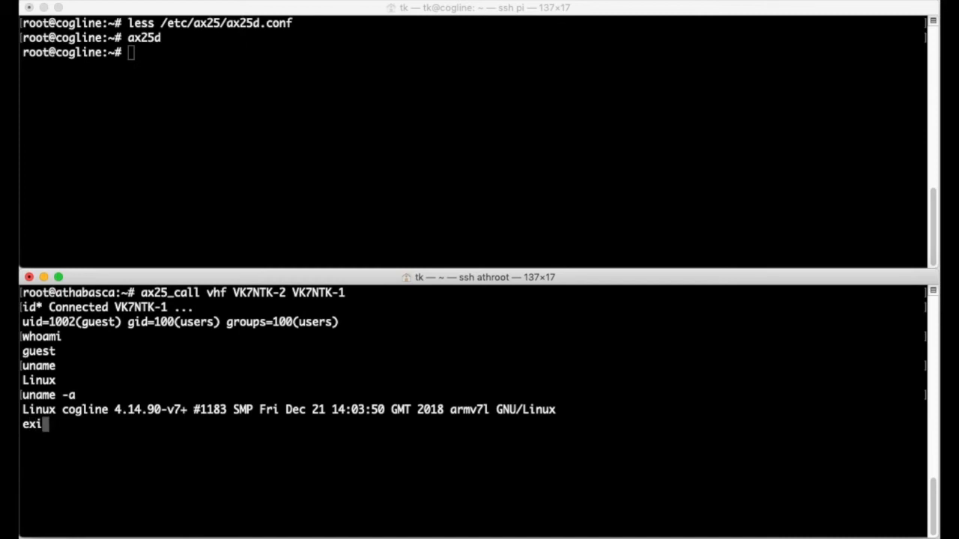
key(Return)
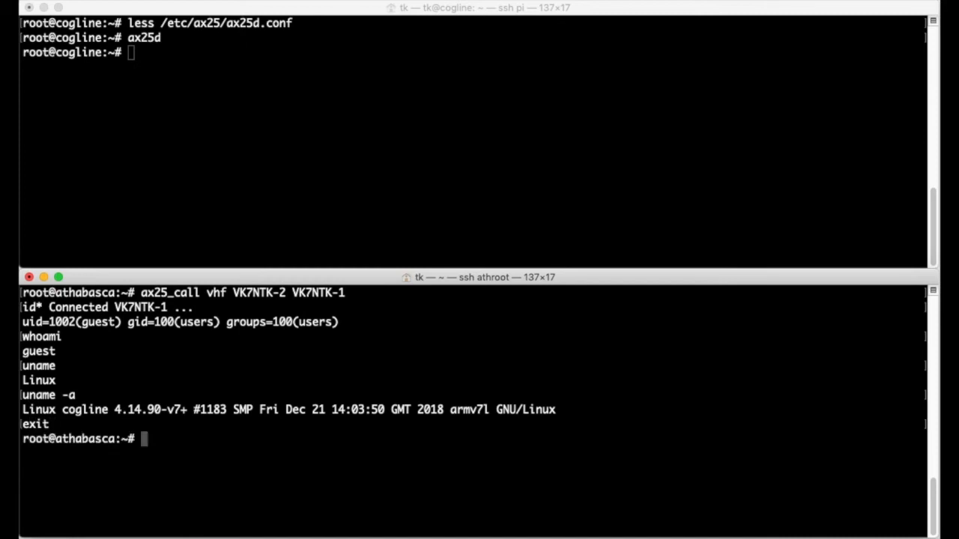